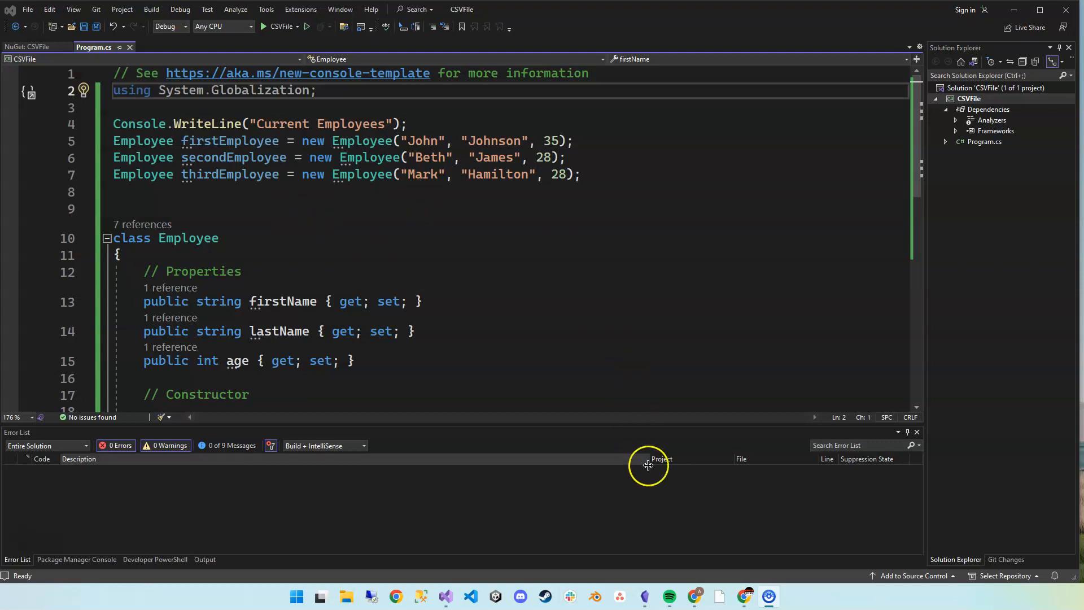
mouse_move(744, 596)
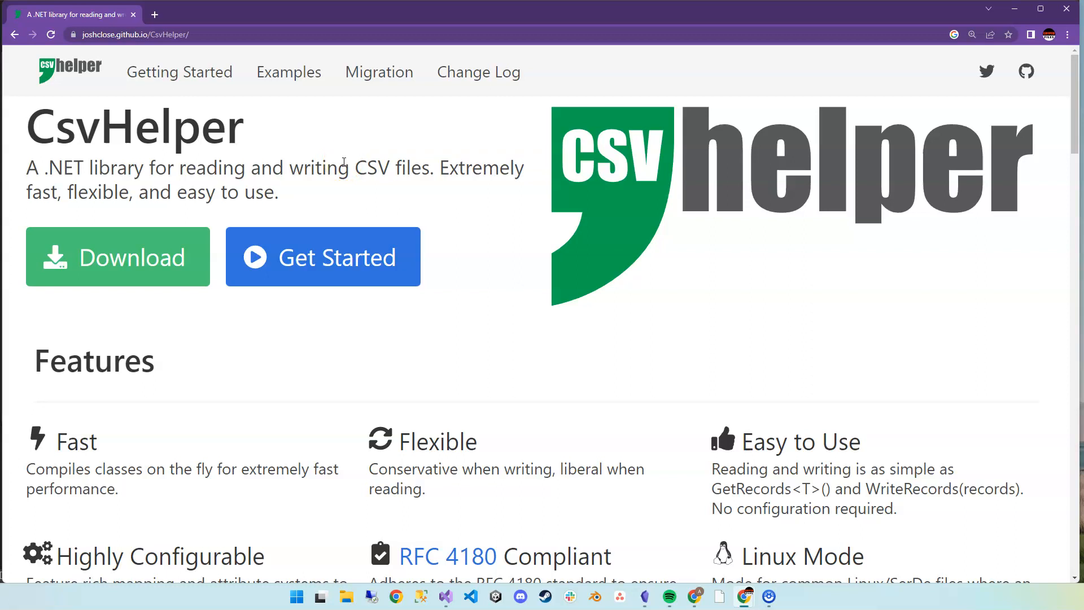
mouse_move(365, 147)
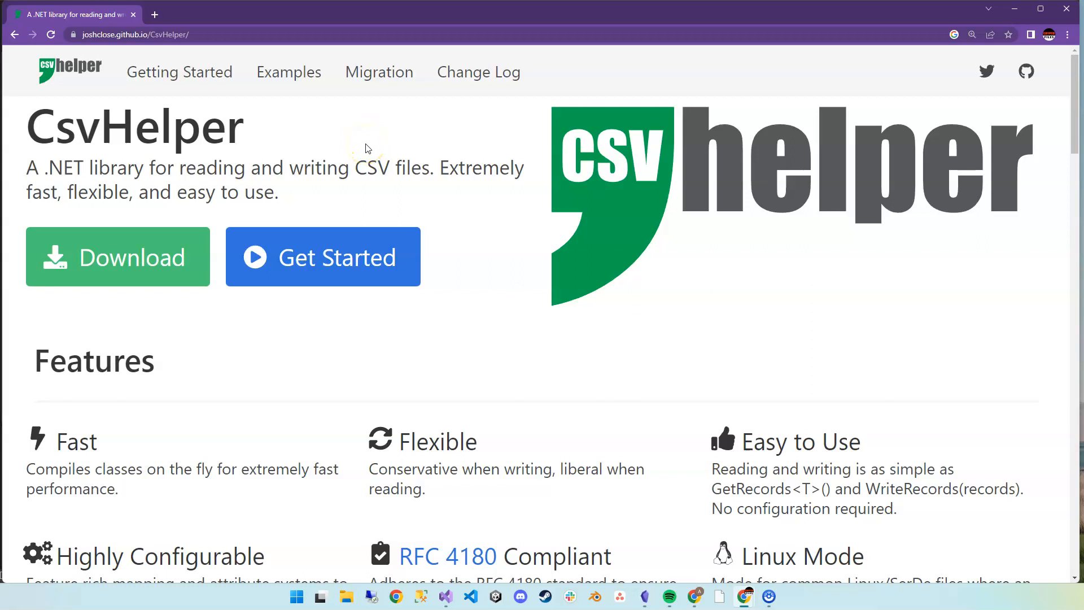
mouse_move(247, 195)
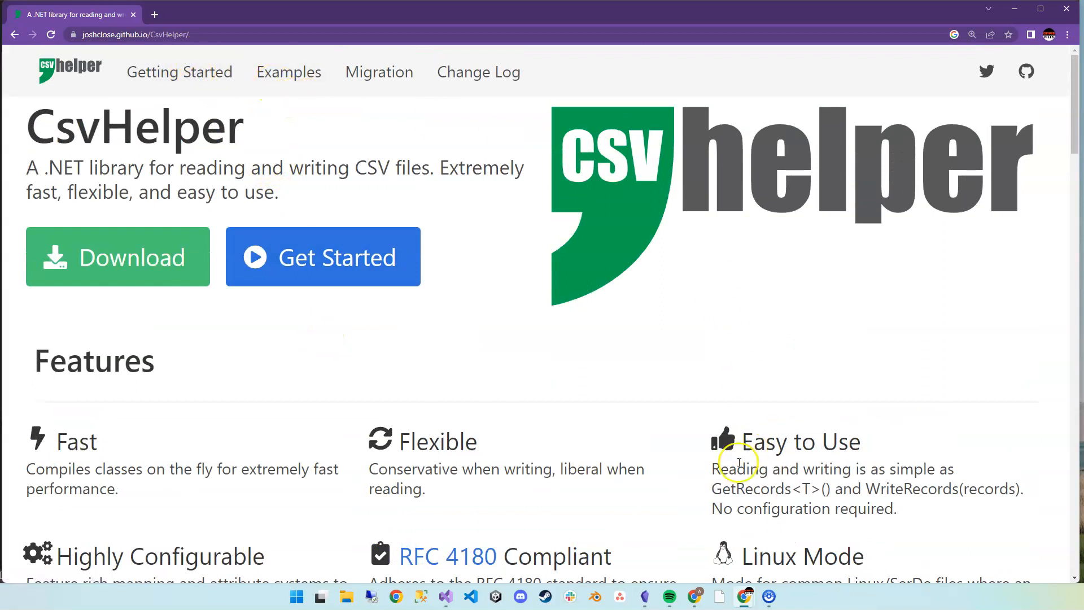
- Bring Visual Studio back to the front, dismiss the Git menu and focus the CSVFile project's editor
click(446, 596)
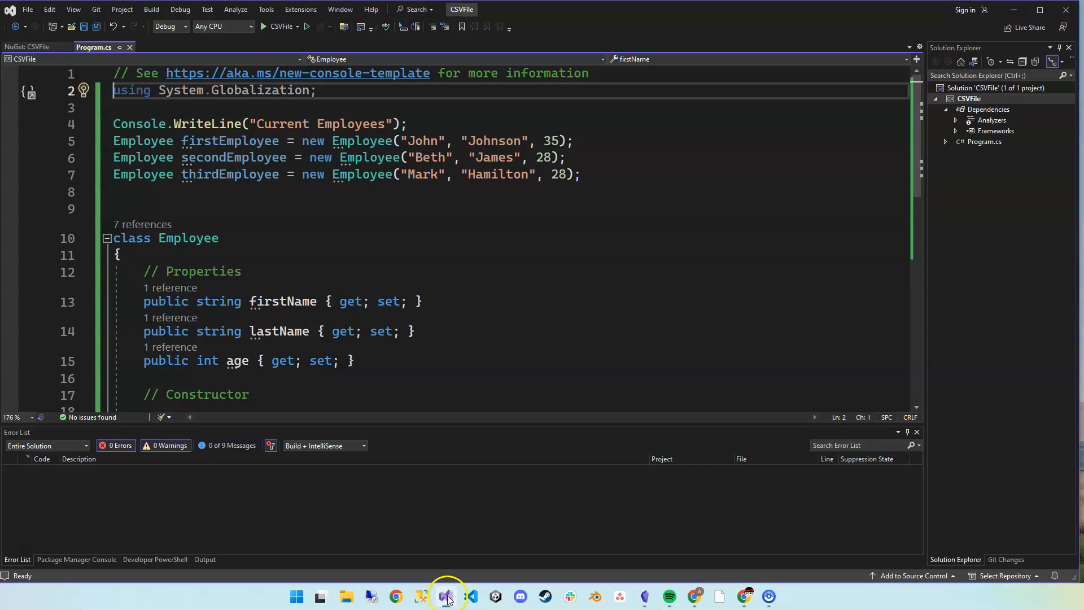
click(96, 9)
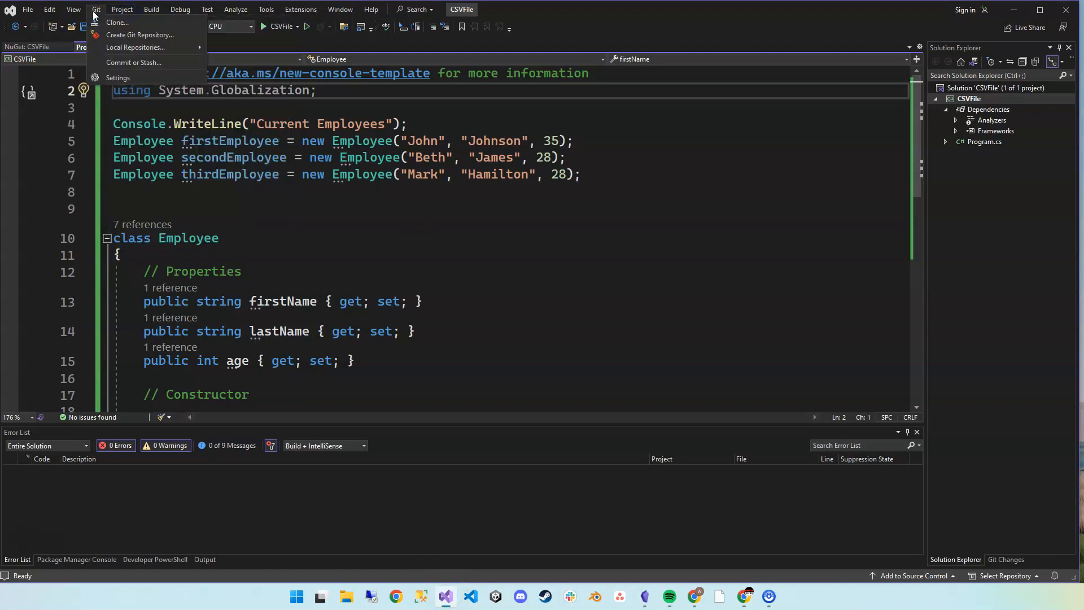
click(122, 9)
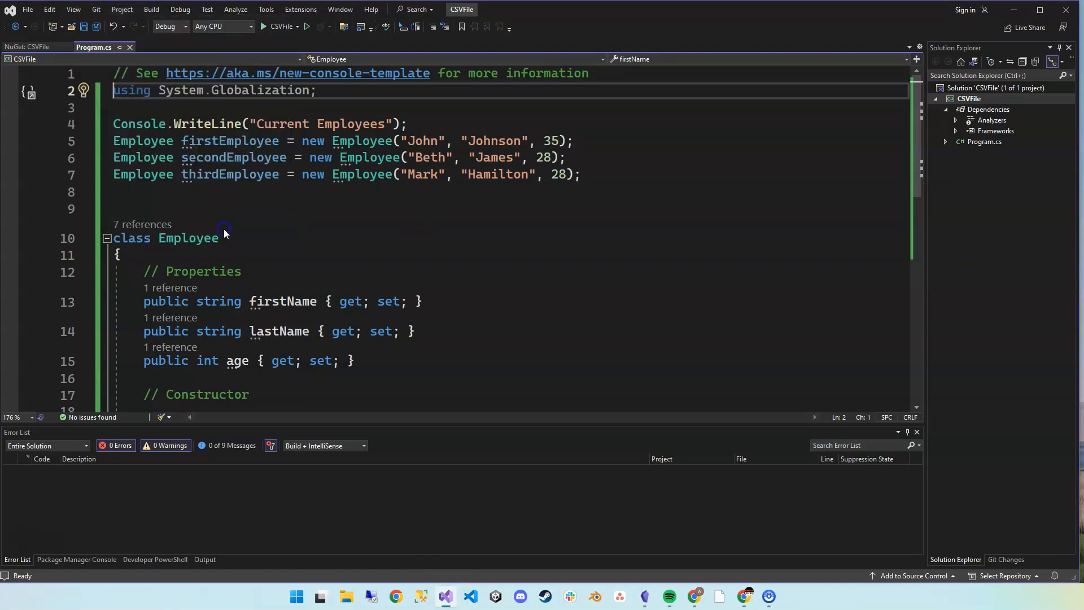
click(27, 47)
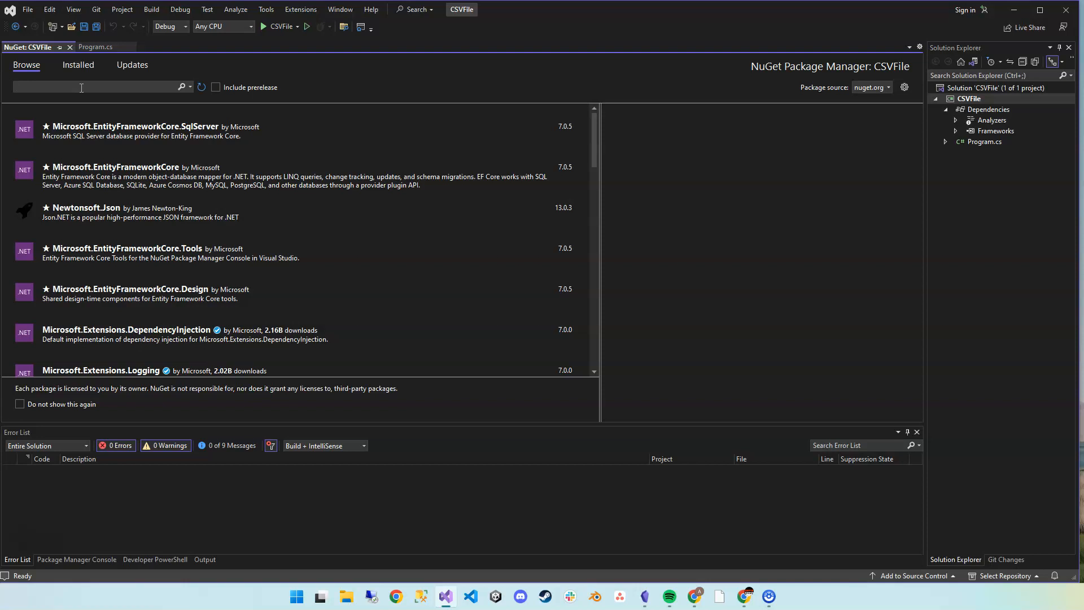
- Search NuGet for 'csv', install CsvHelper 30.0.1 into CSVFile, approving the changes and license
text(csvhelper)
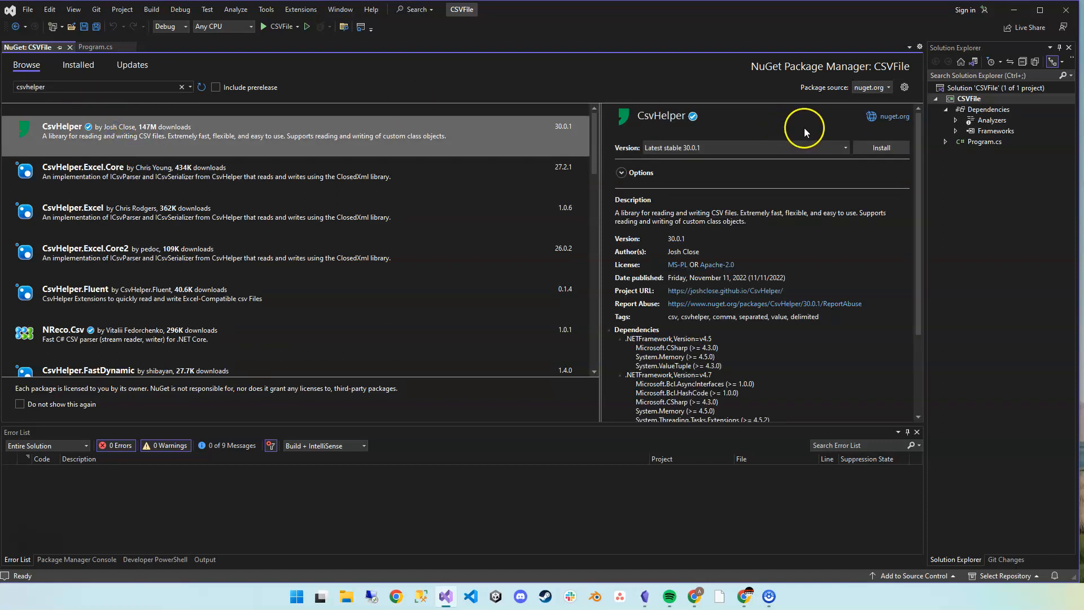
click(881, 146)
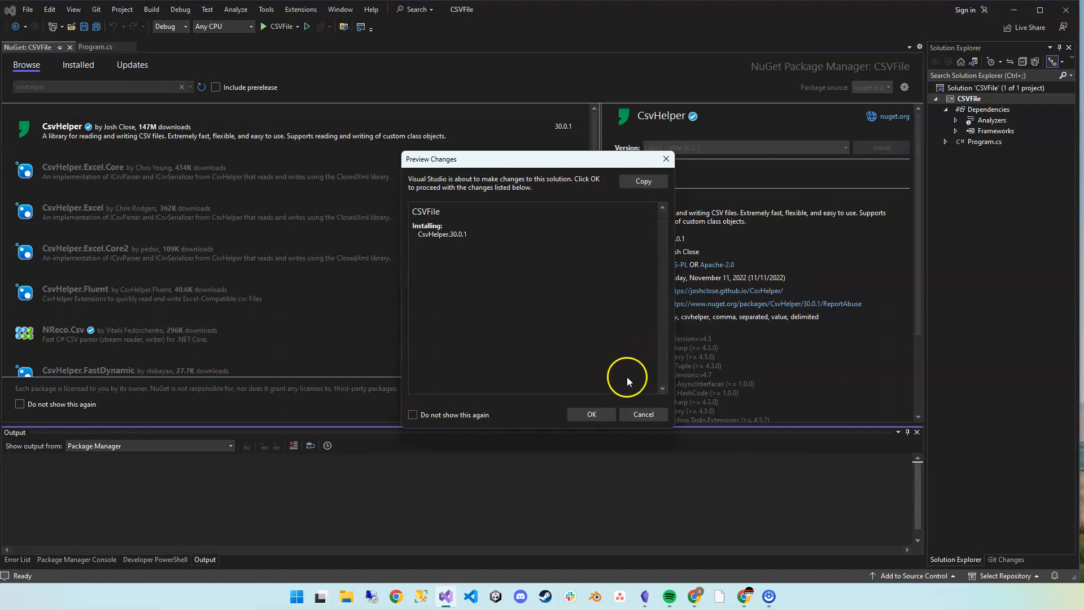
click(590, 415)
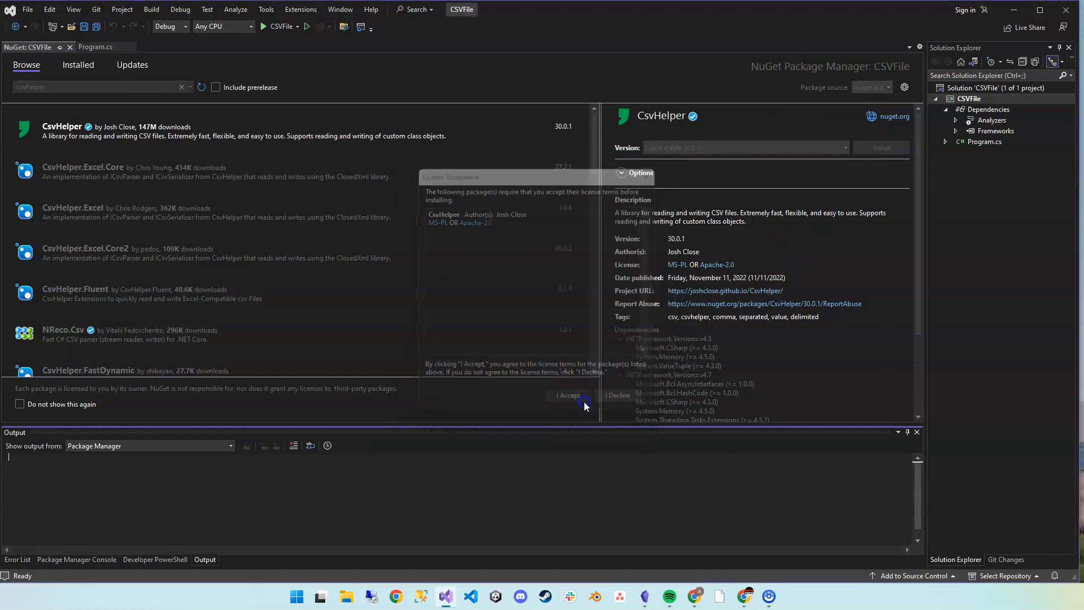
click(568, 395)
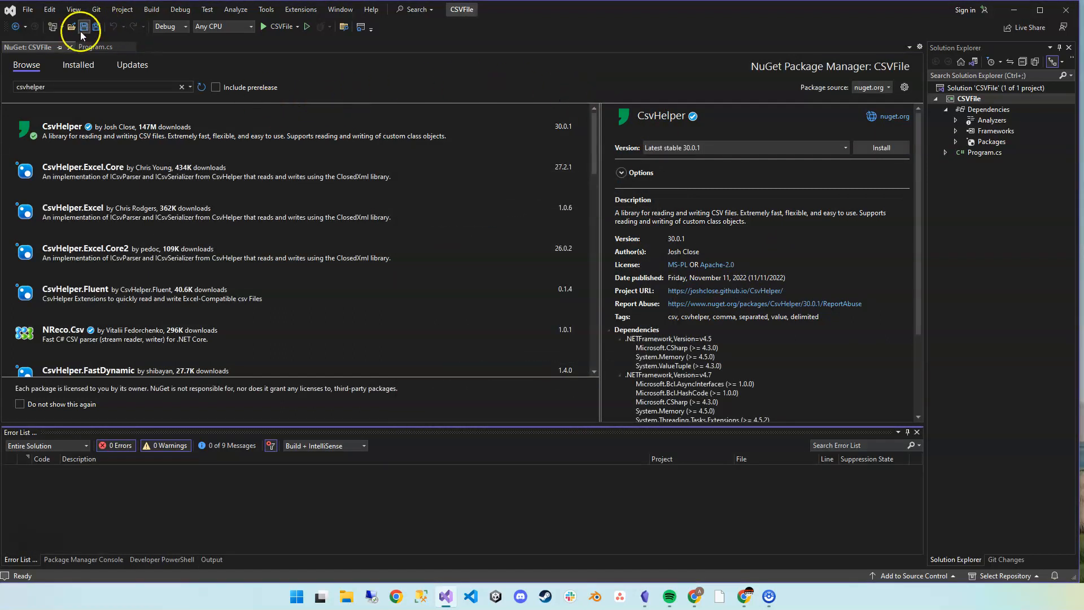
- Close NuGet and add 'using CsvHelper;' above the System.Globalization import, then save
click(91, 47)
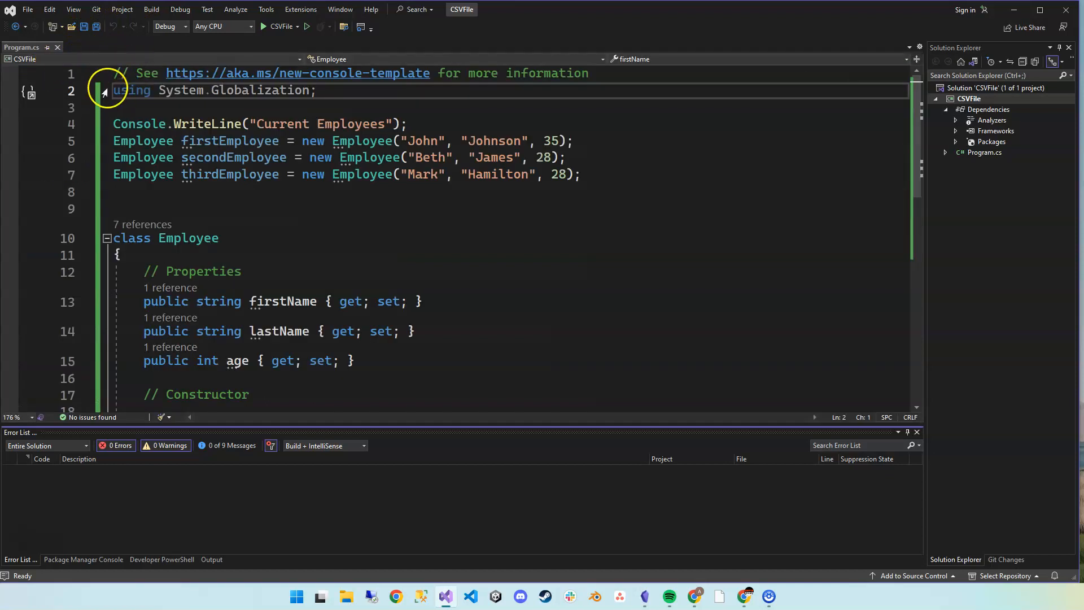
key(enter)
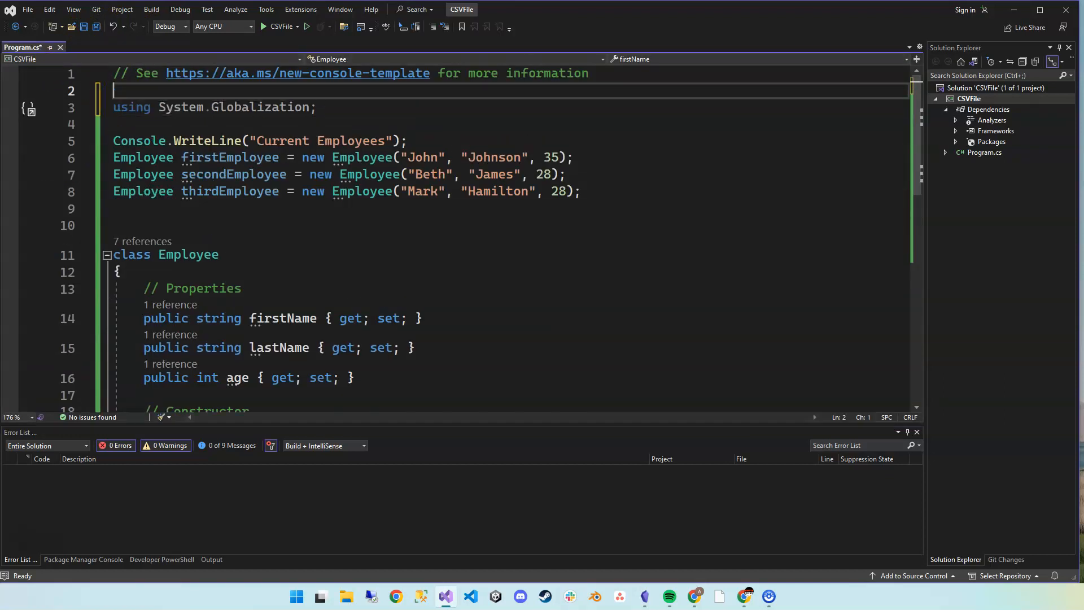
text(using)
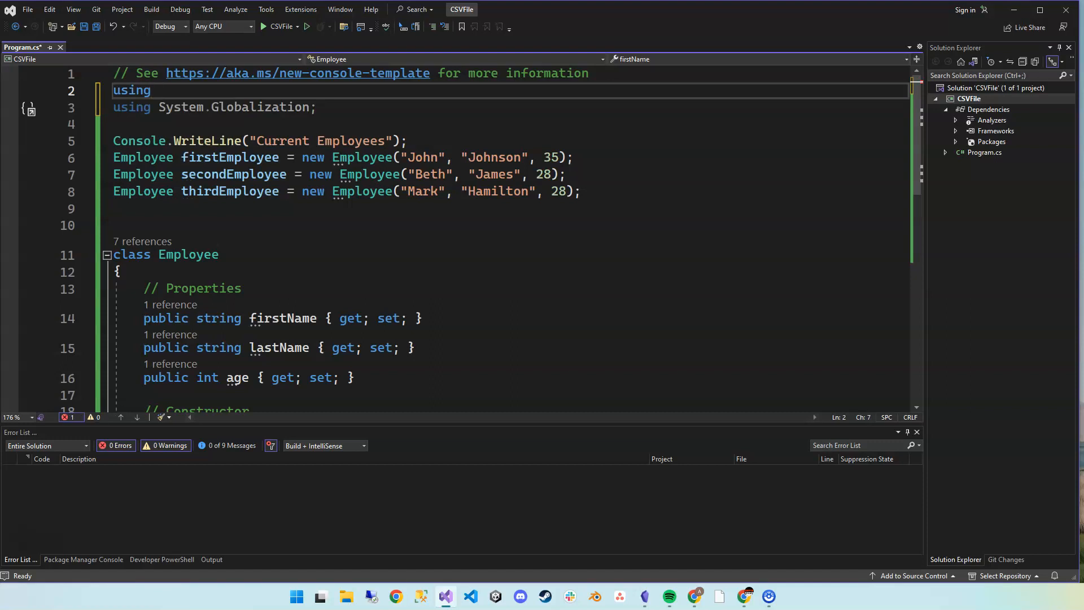
text(CSV)
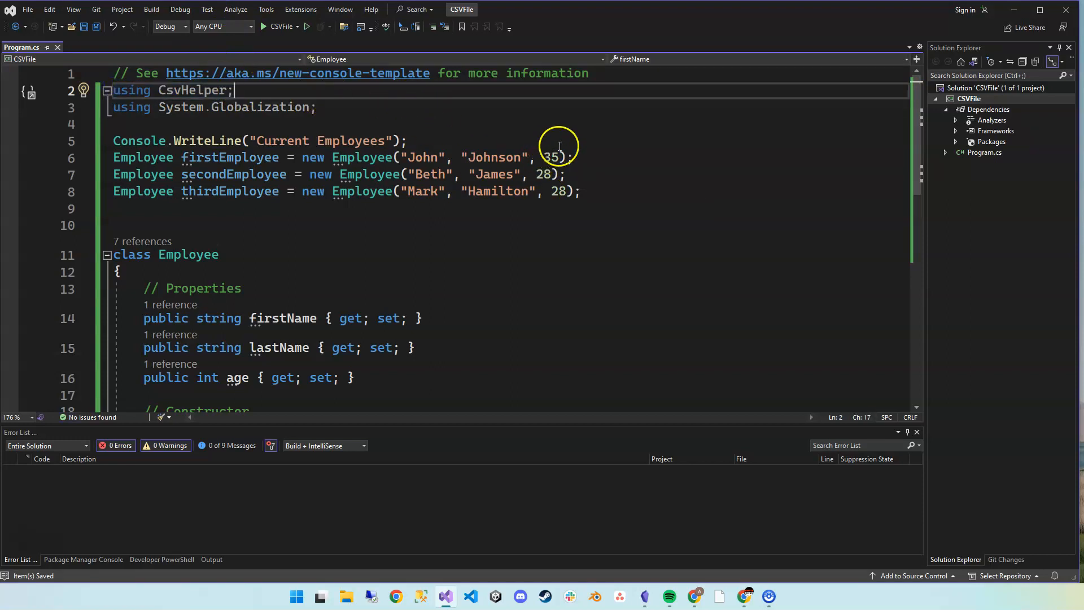
mouse_move(211, 191)
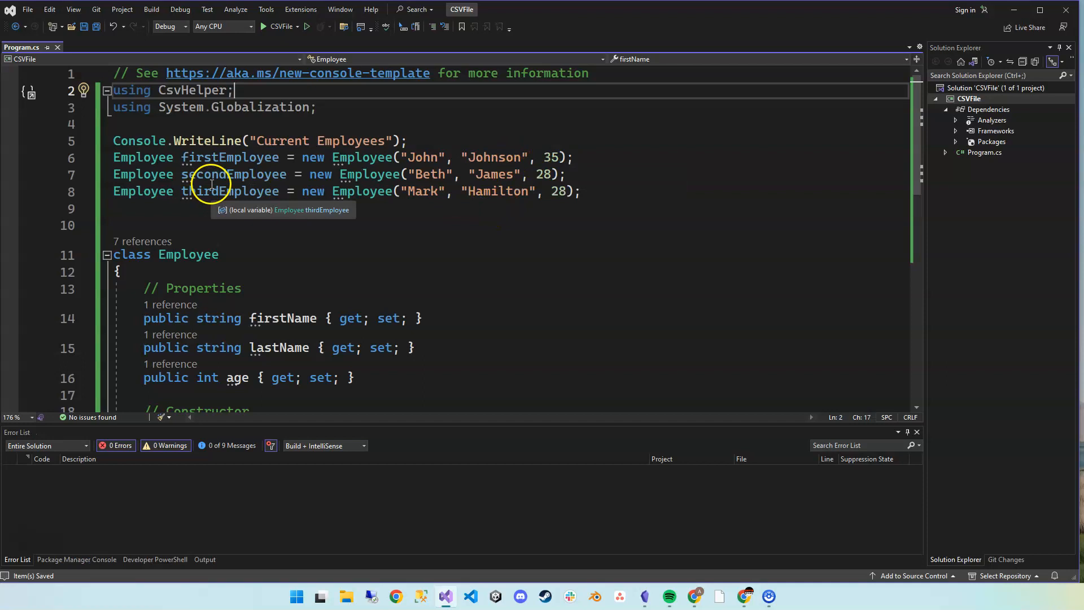
scroll(down, 3)
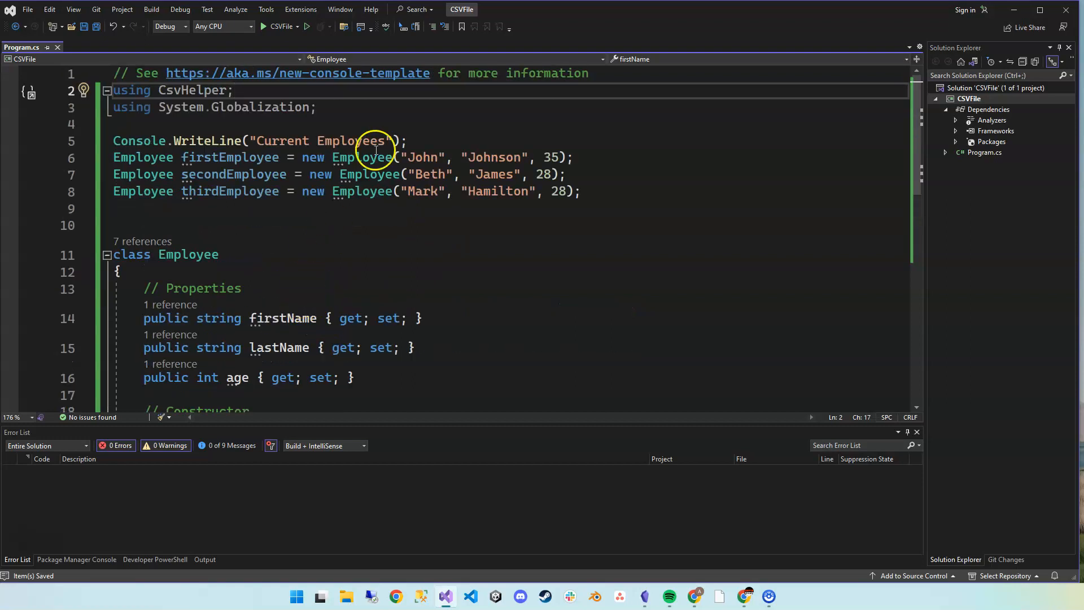
mouse_move(201, 191)
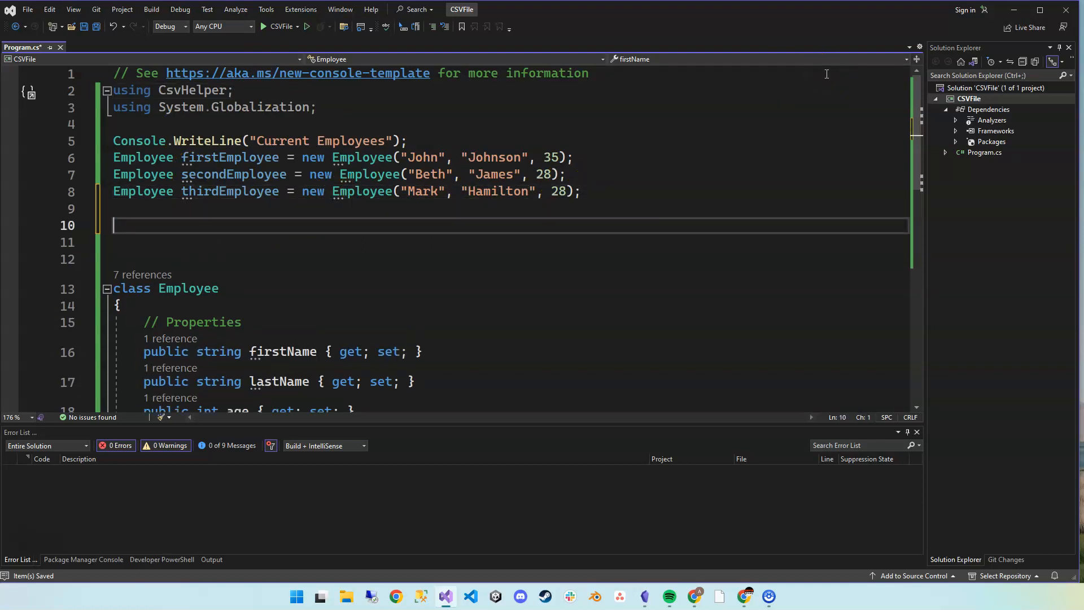
- Declare List<Employee> employees initialised with firstEmployee, secondEmployee and thirdEmployee
text(Li)
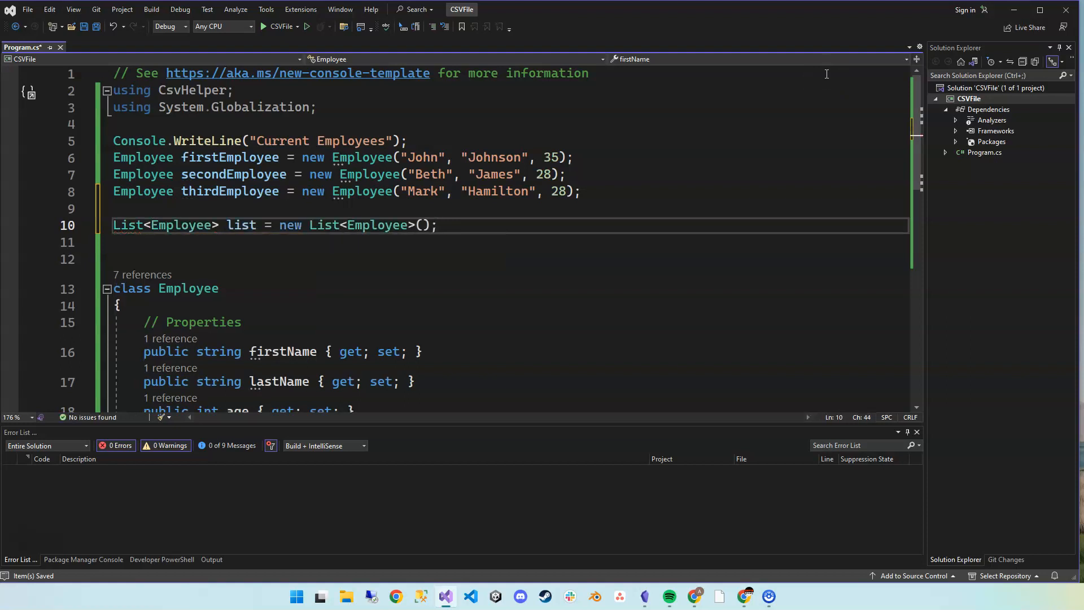
click(273, 225)
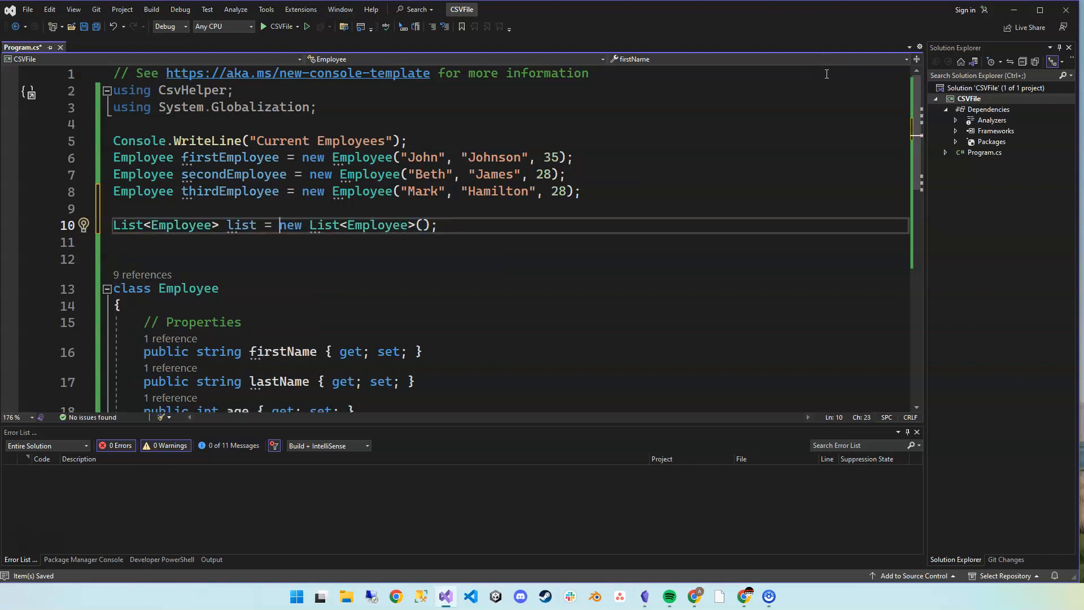
text(em)
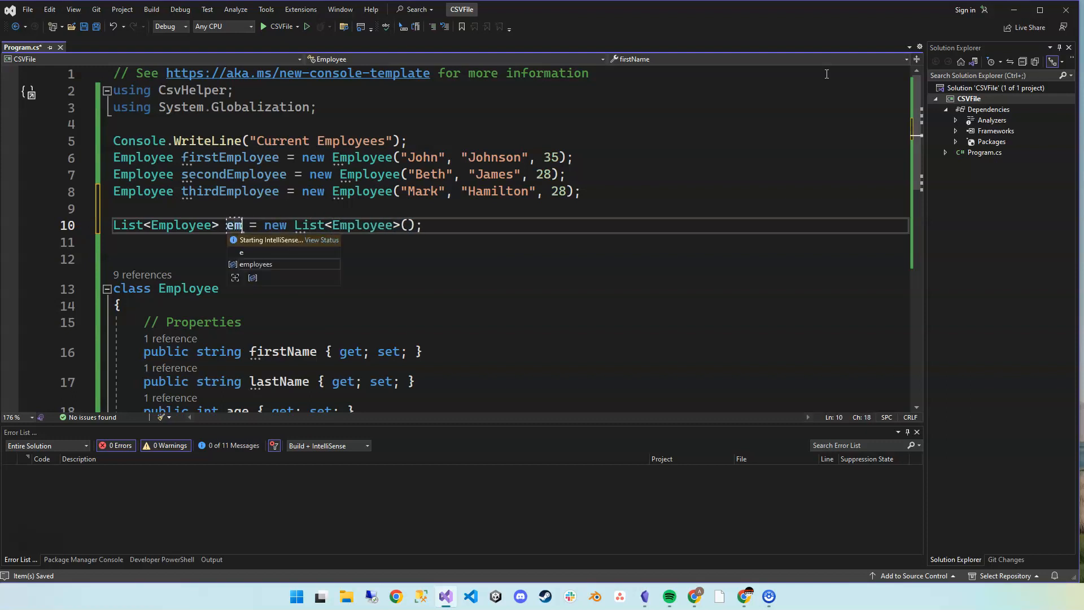
text(ployees)
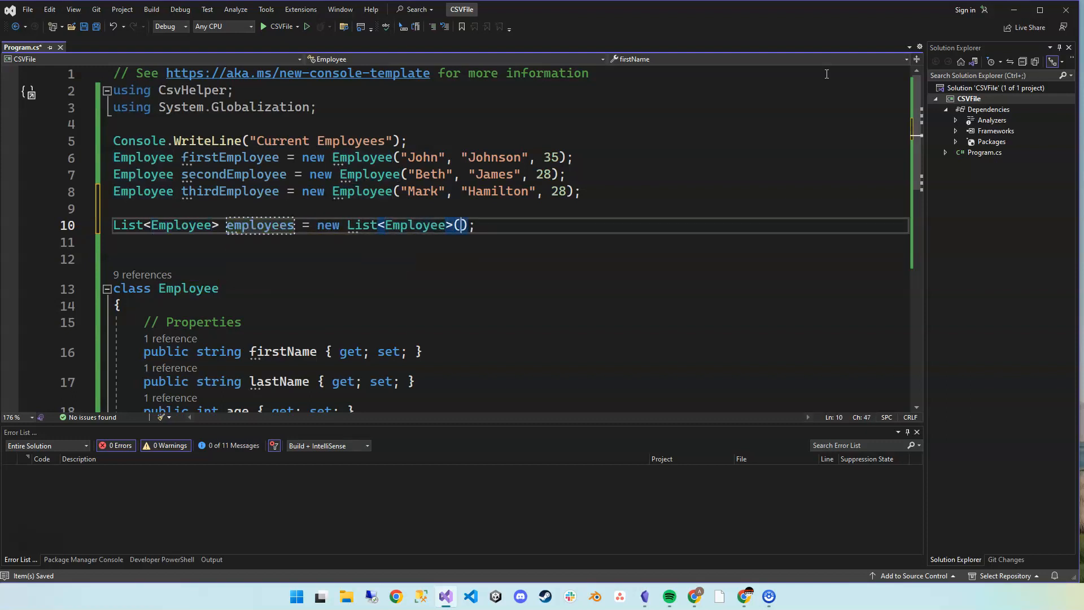
text({ })
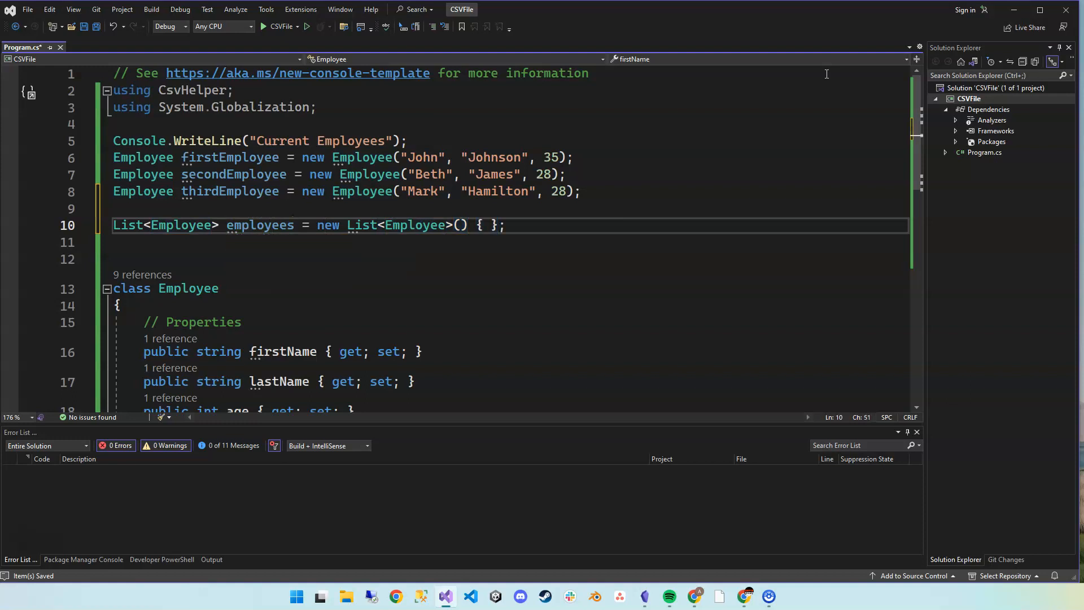
text(firstEmployee,secondEmployee)
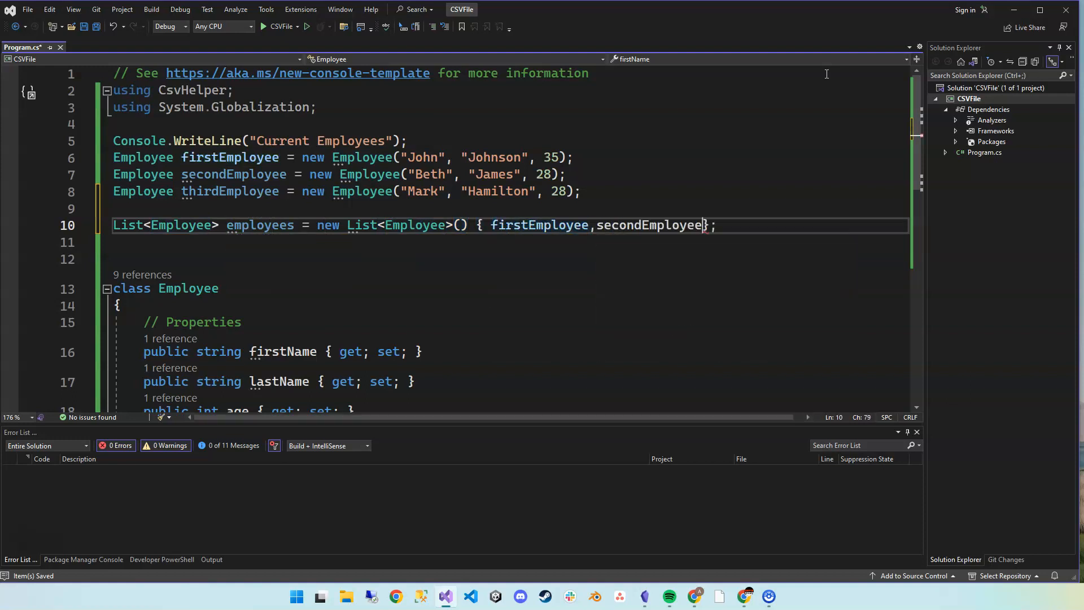
text(,thirdEmployee)
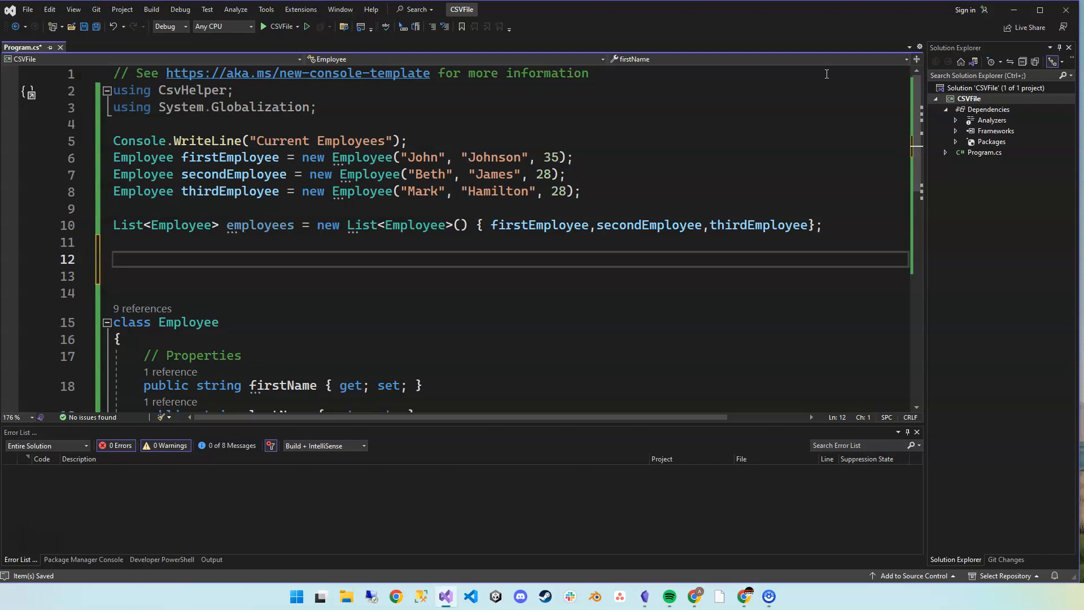
- Declare string folderPath = Directory.GetCurrentDirectory();
text(string)
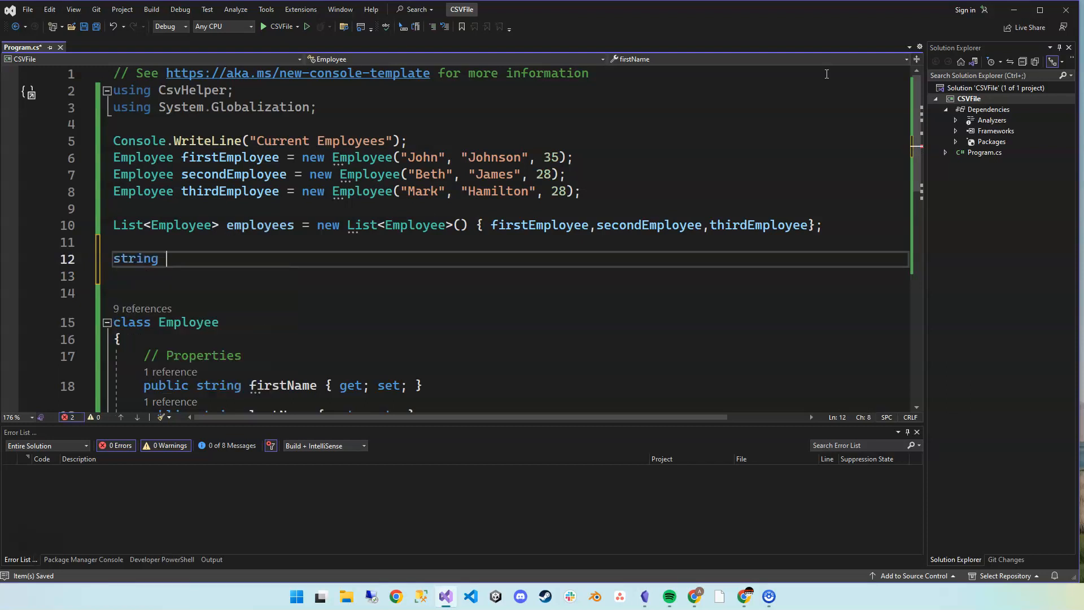
text(filer)
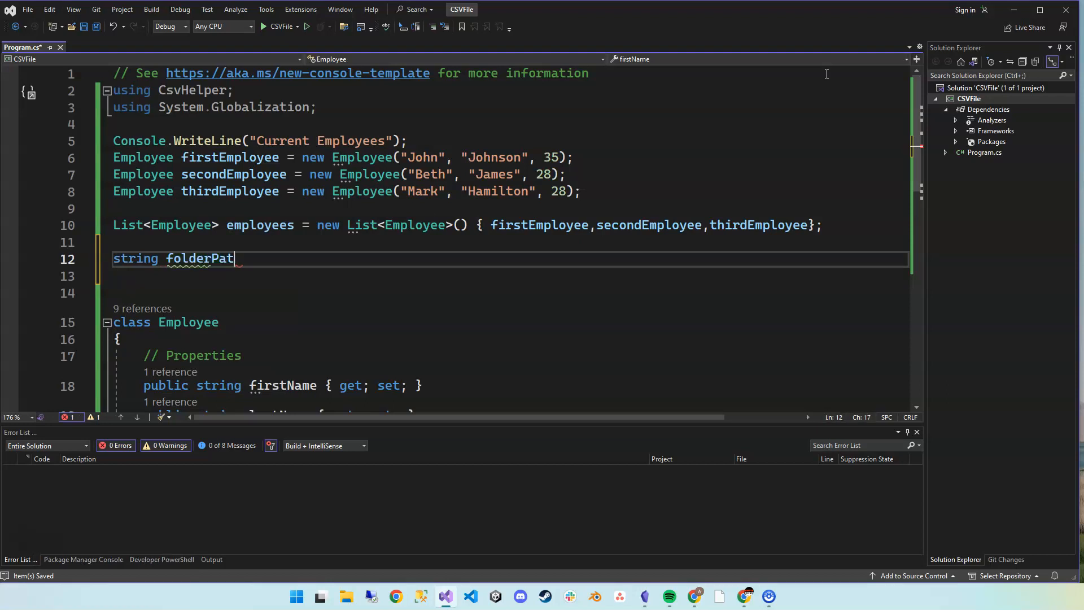
text(h = Directory.GetCurrentDirectory()
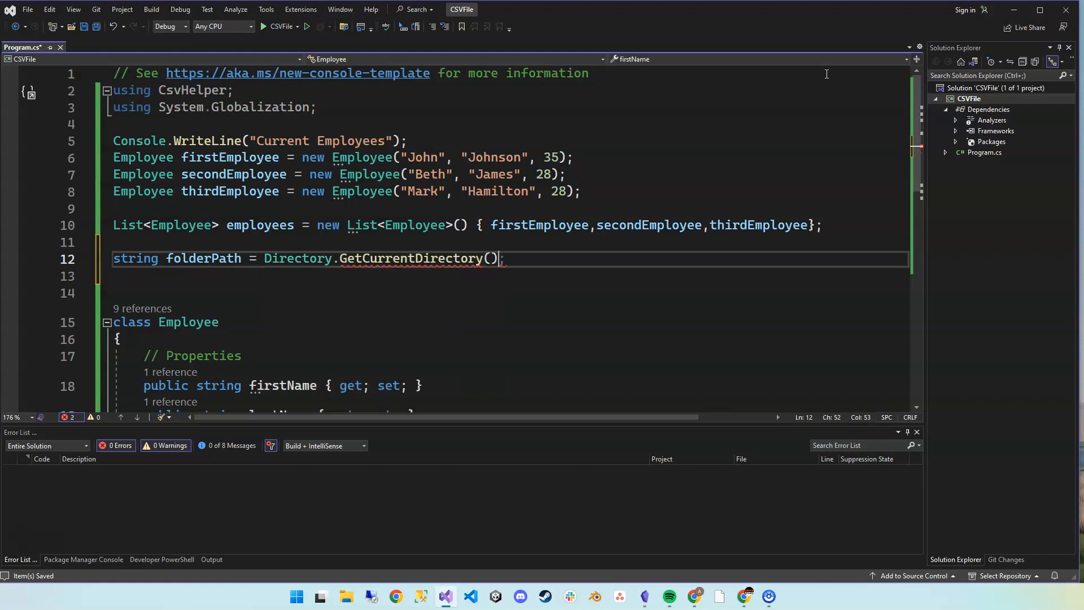
text(;)
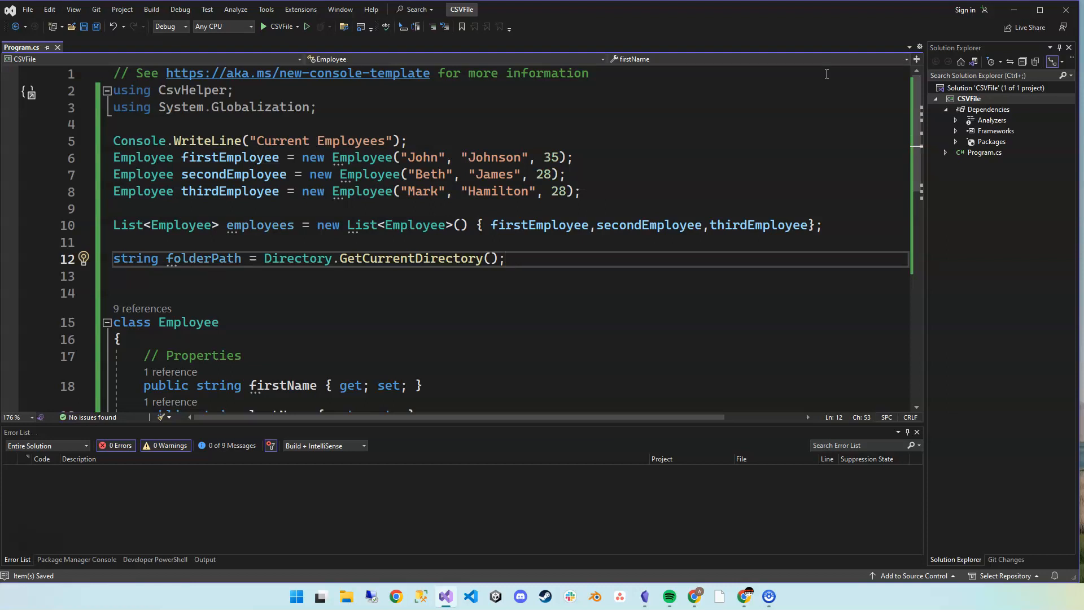
- Declare string csvFolderPath = Path.Combine(folderPath, "CSV_Files");
text(string)
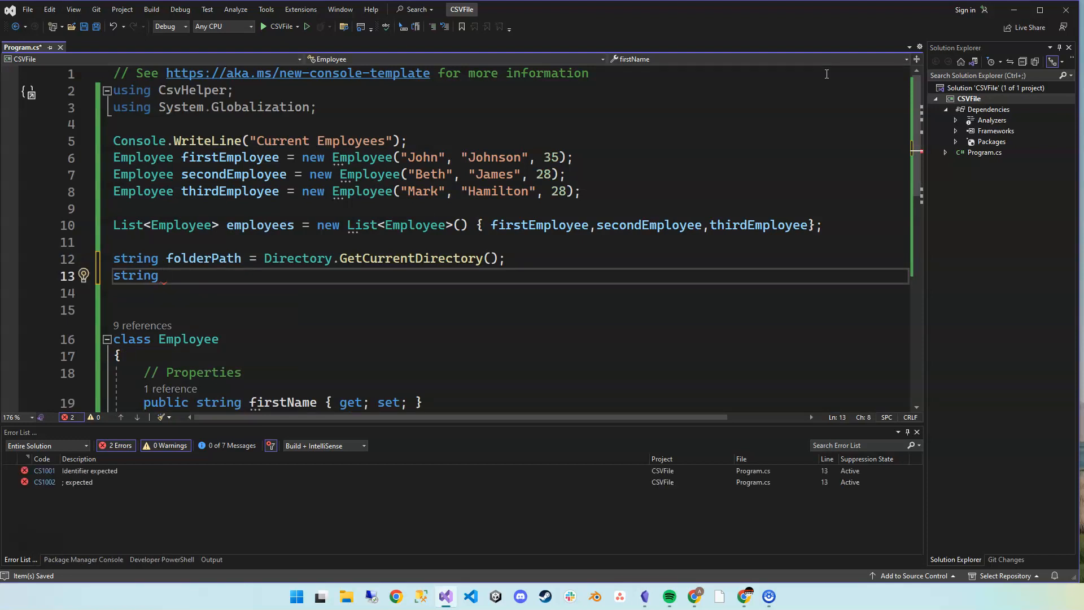
text(Pa)
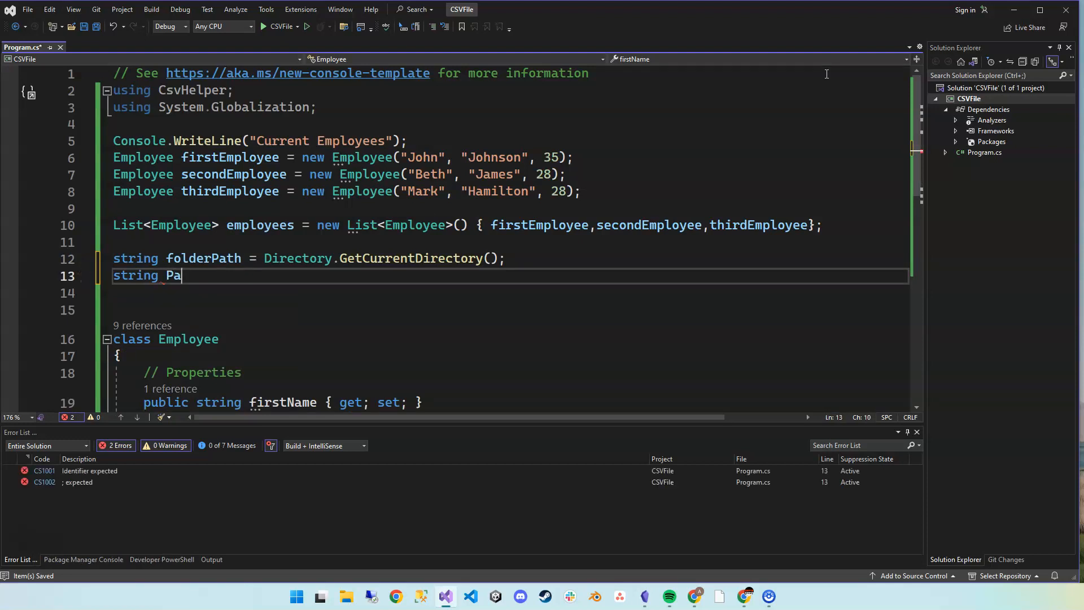
text(th.)
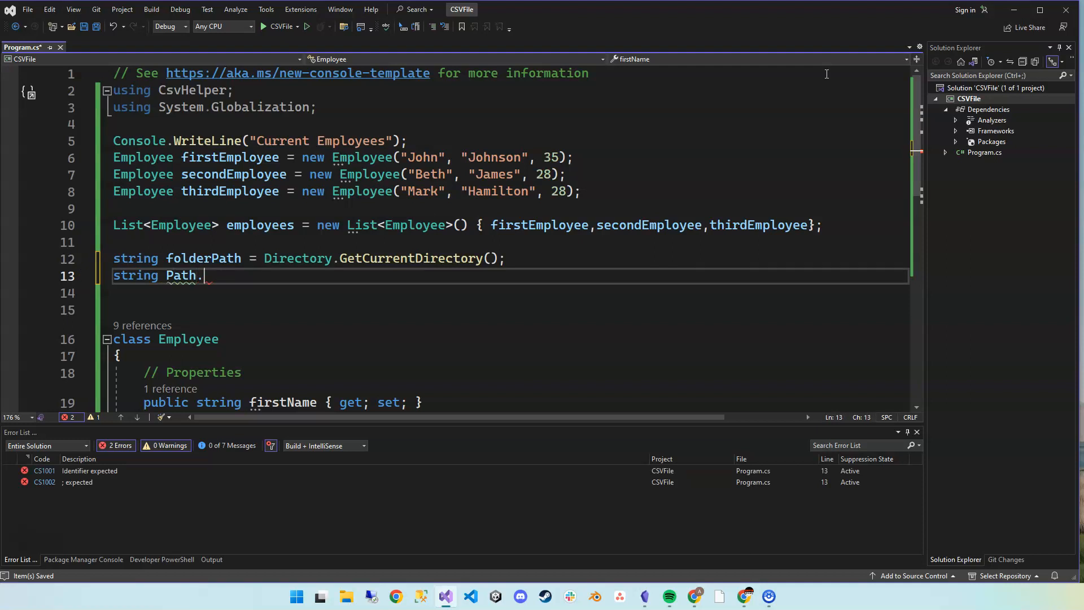
key(Backspace)
text(Dir)
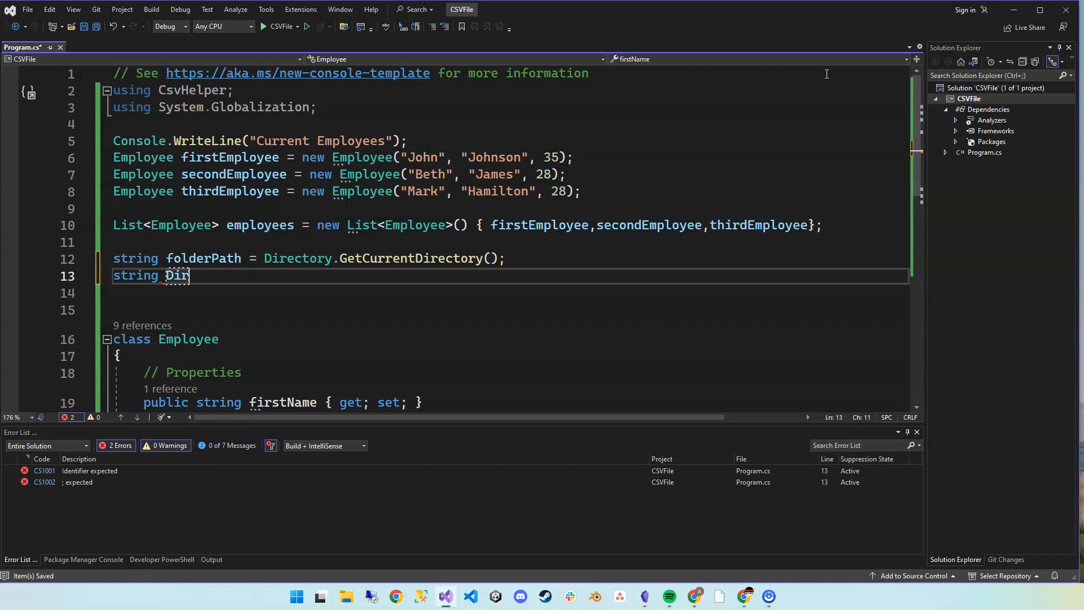
text(cs)
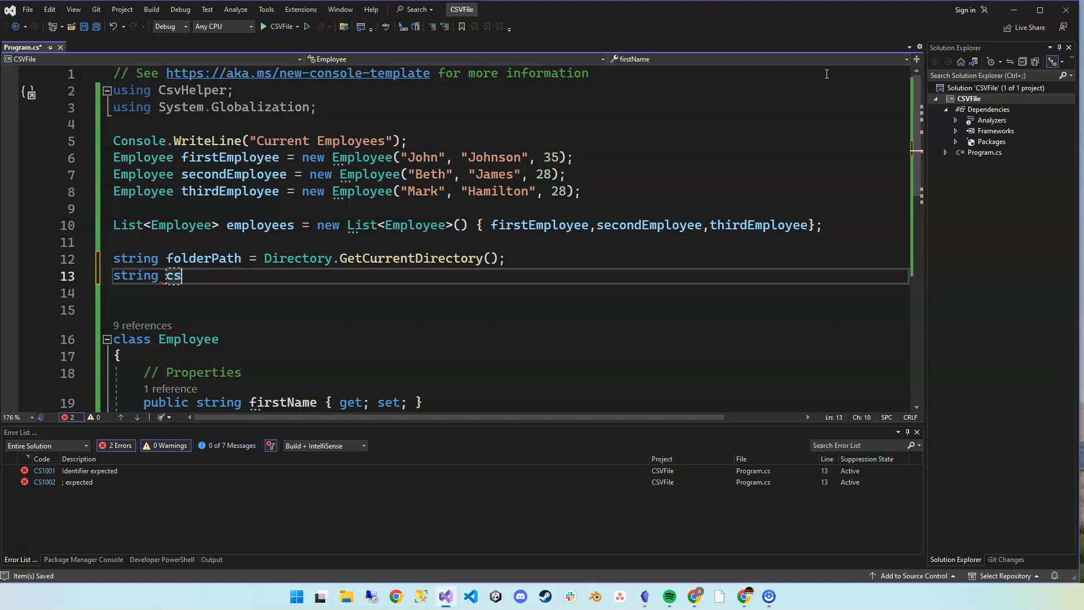
text(vF)
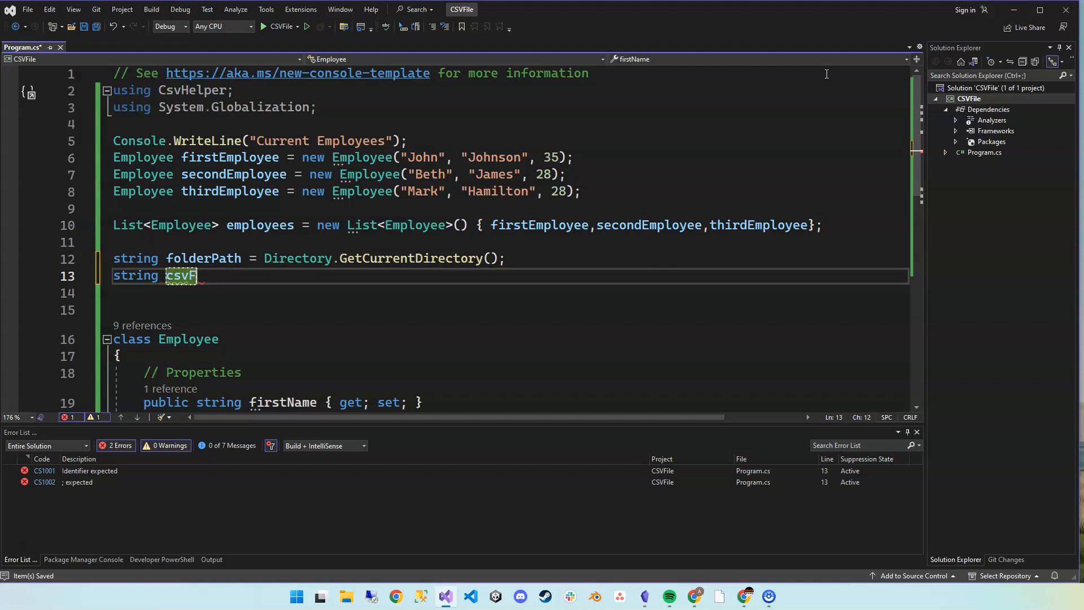
text(o)
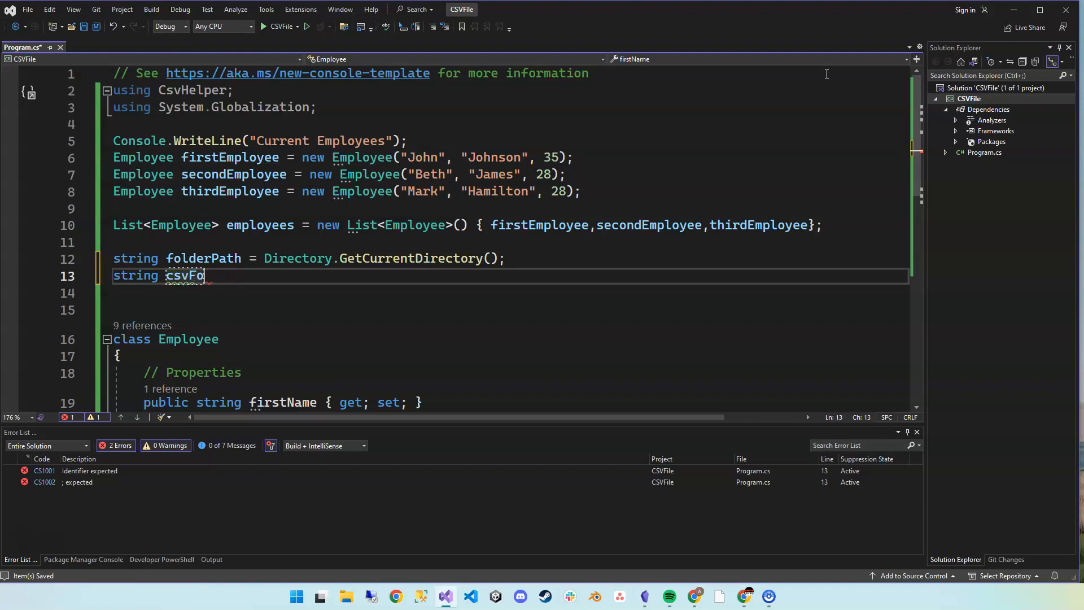
text(lderPath = Path.Combine(folderPath,)
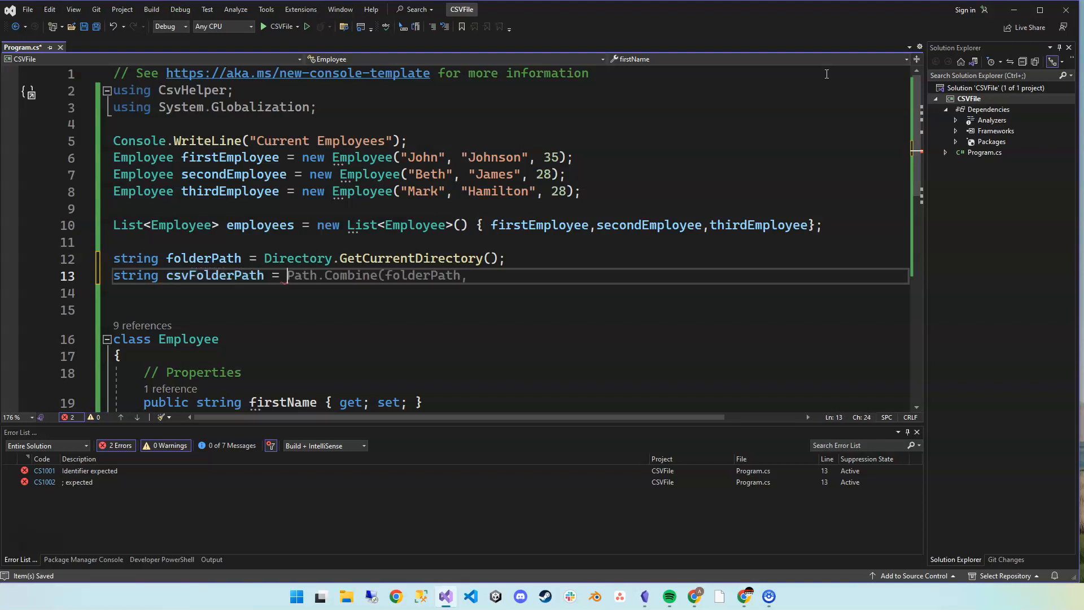
text(Path.)
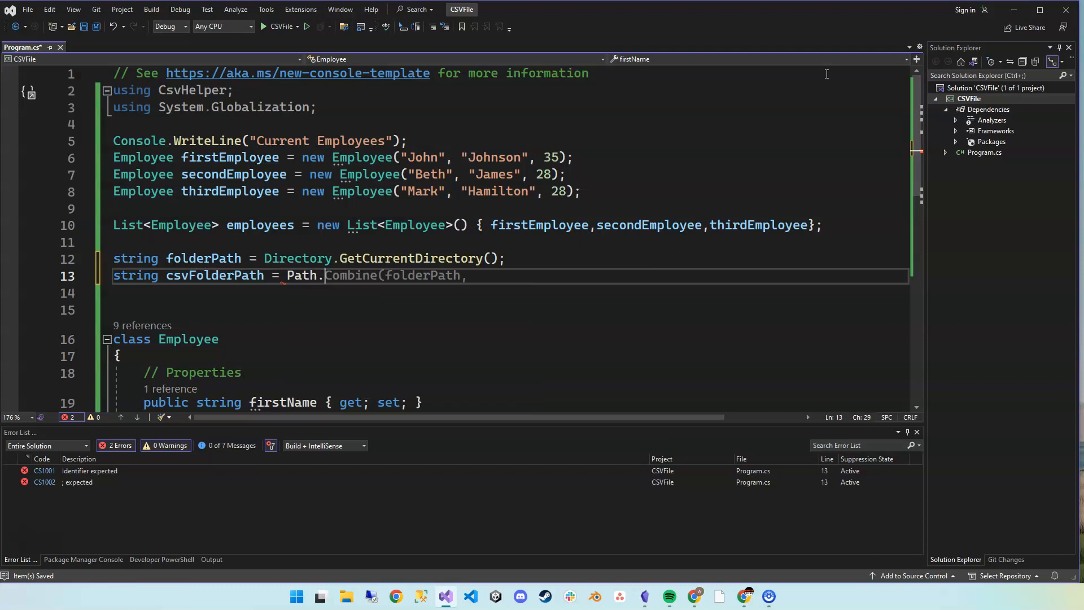
text())
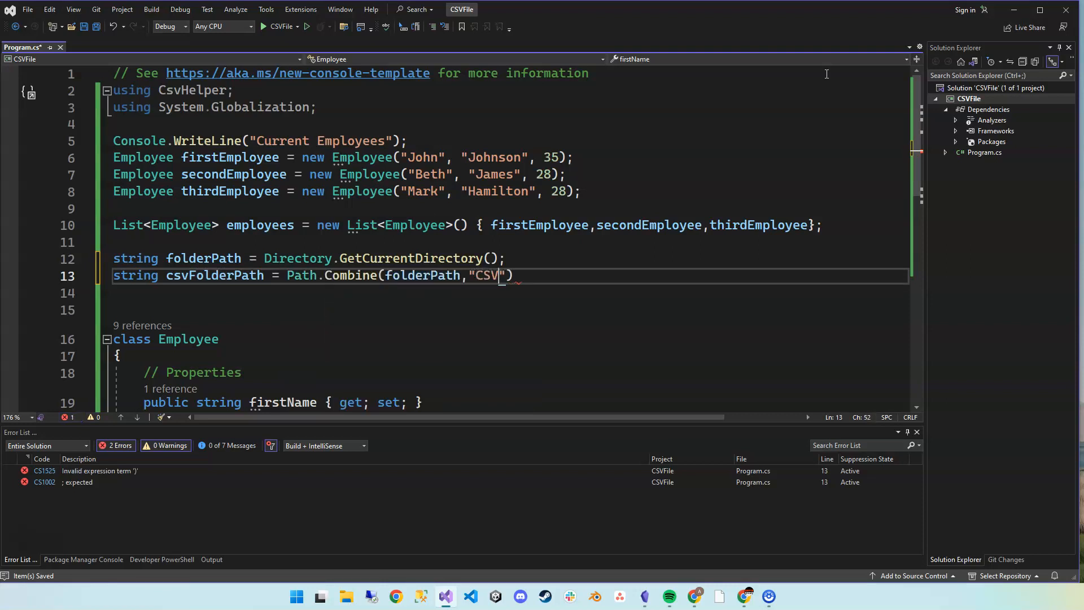
text(_Fil)
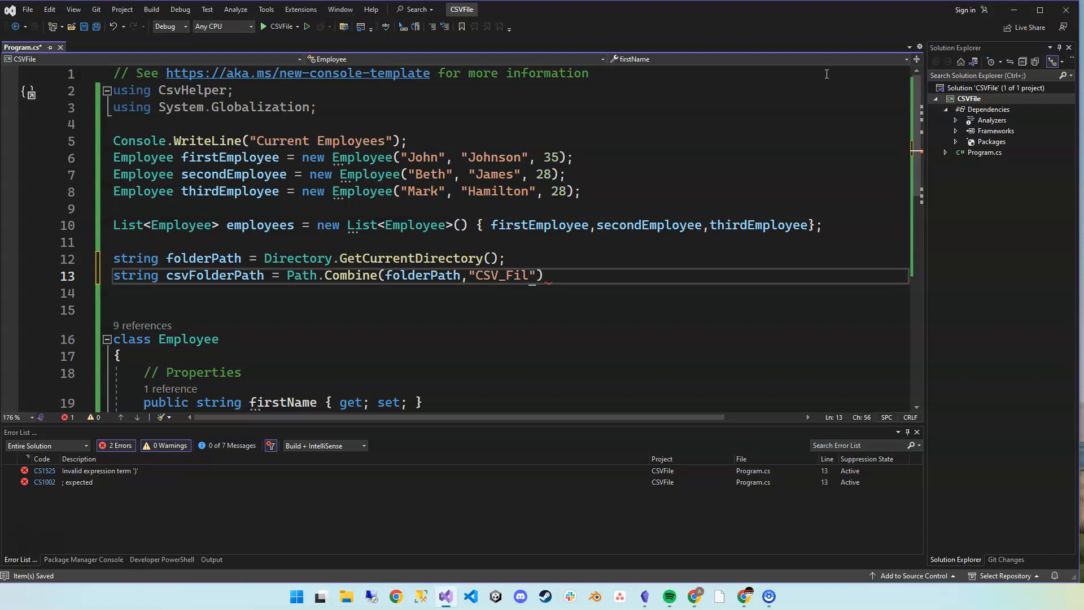
text(es)
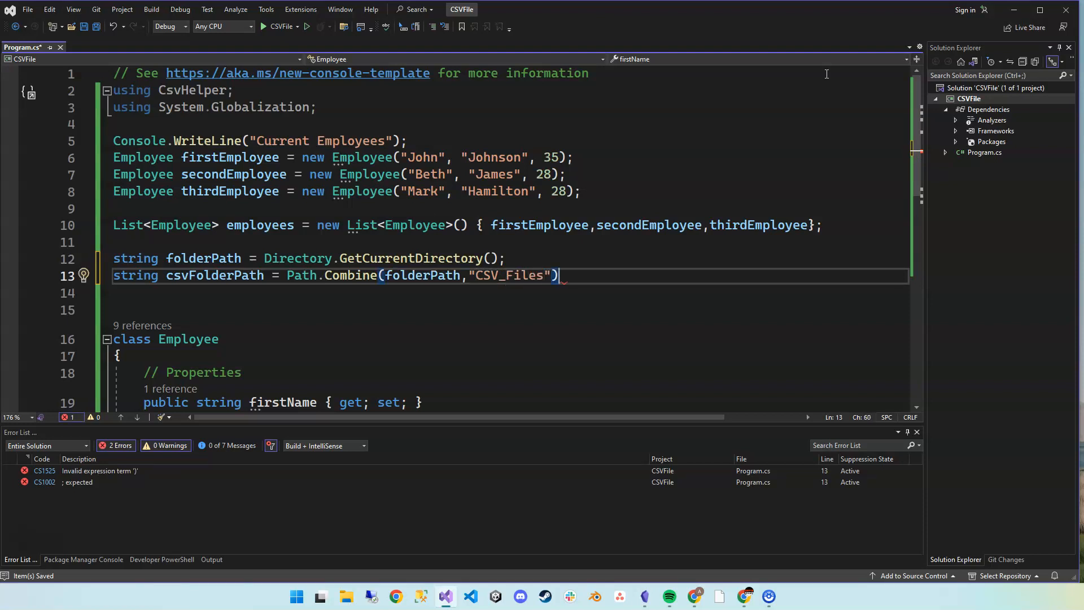
text(;)
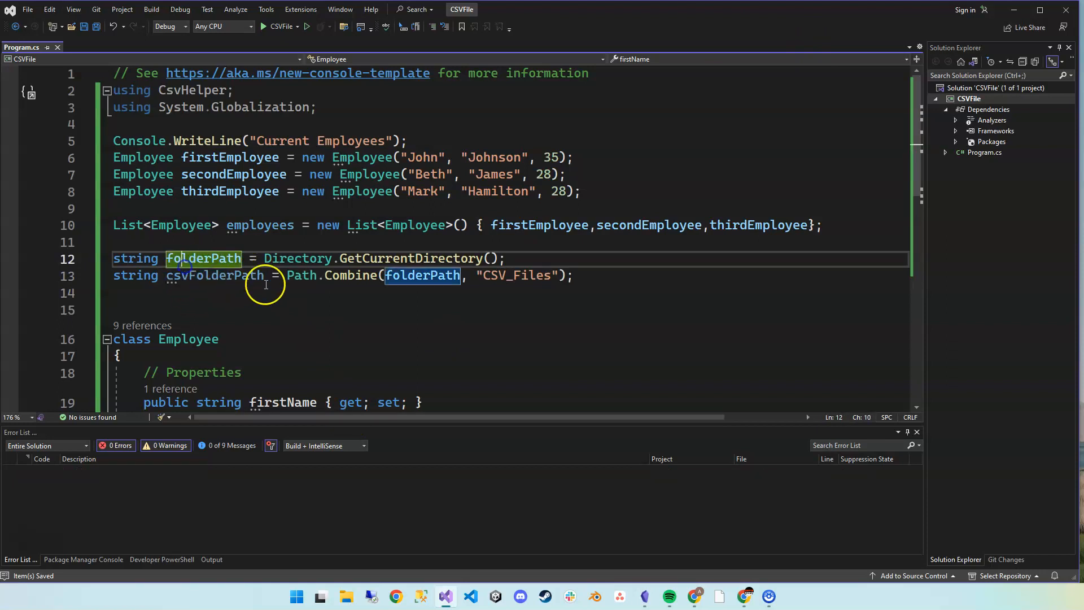
- Declare string csvFilePath = Path.Combine(csvFolderPath, "Employees.csv"); on a new line
key(enter)
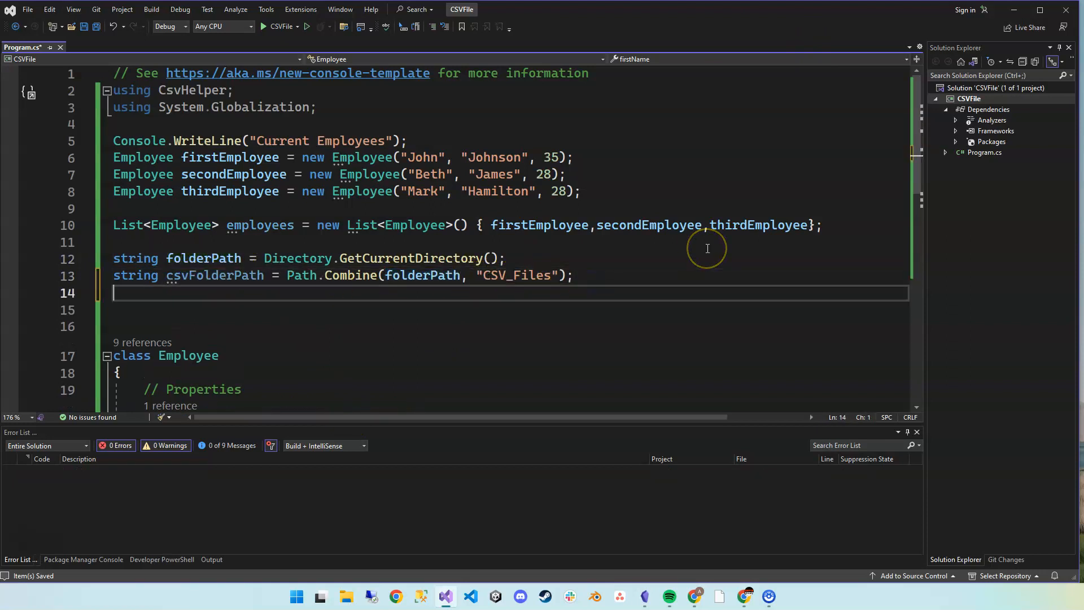
text(string cs)
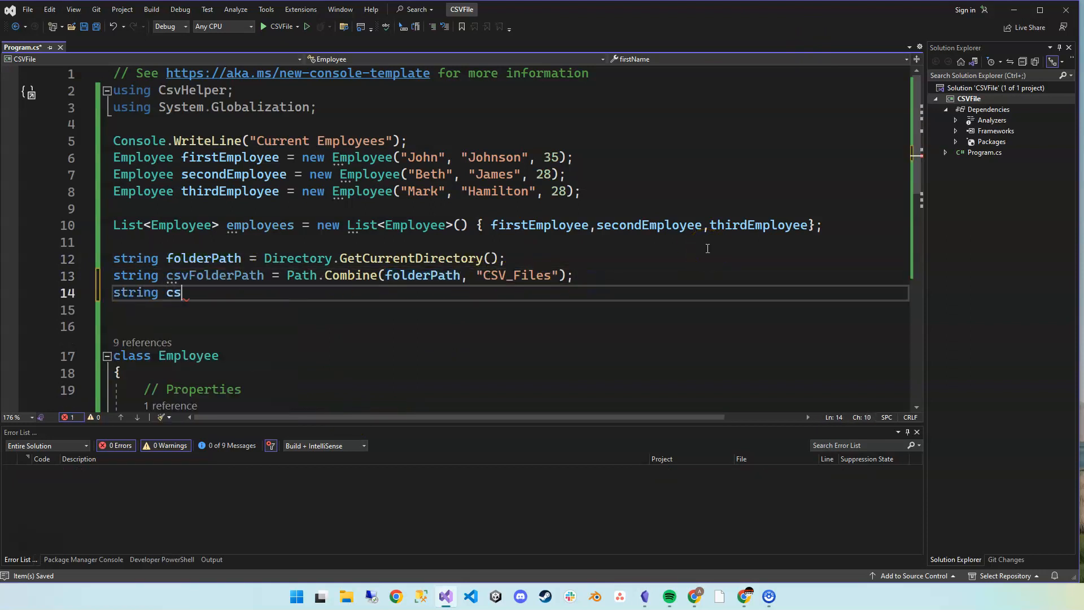
text(vFilePath)
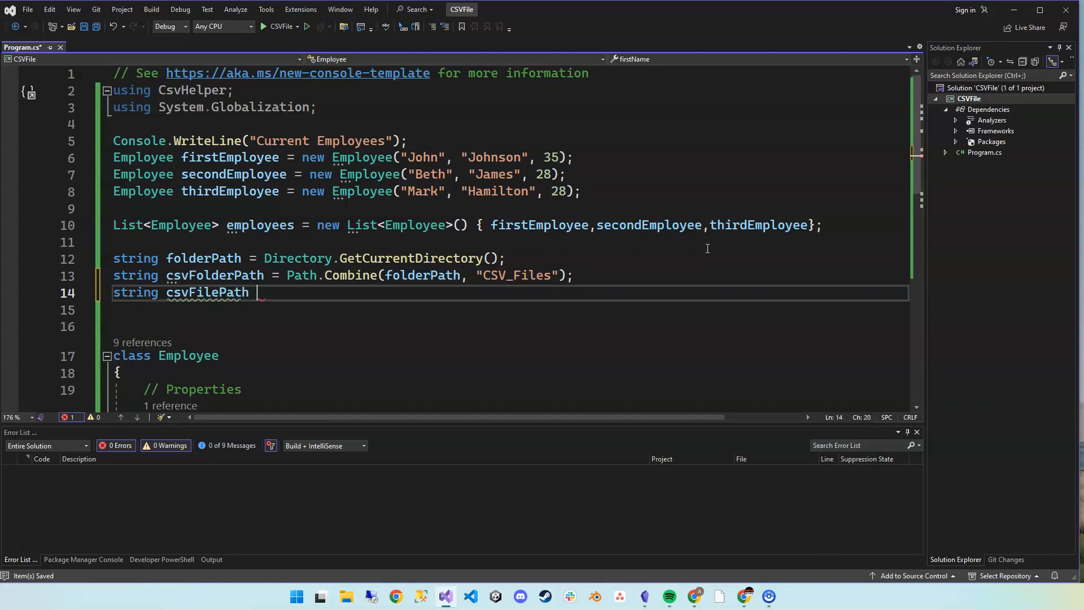
text(= Path.Combine(csvFolderPath,)
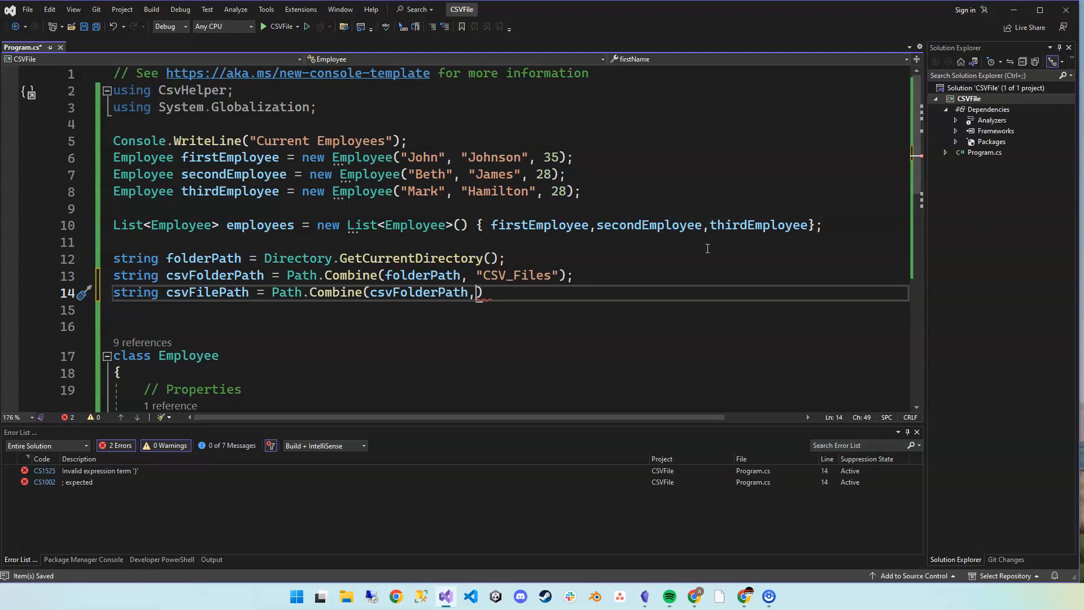
text(")
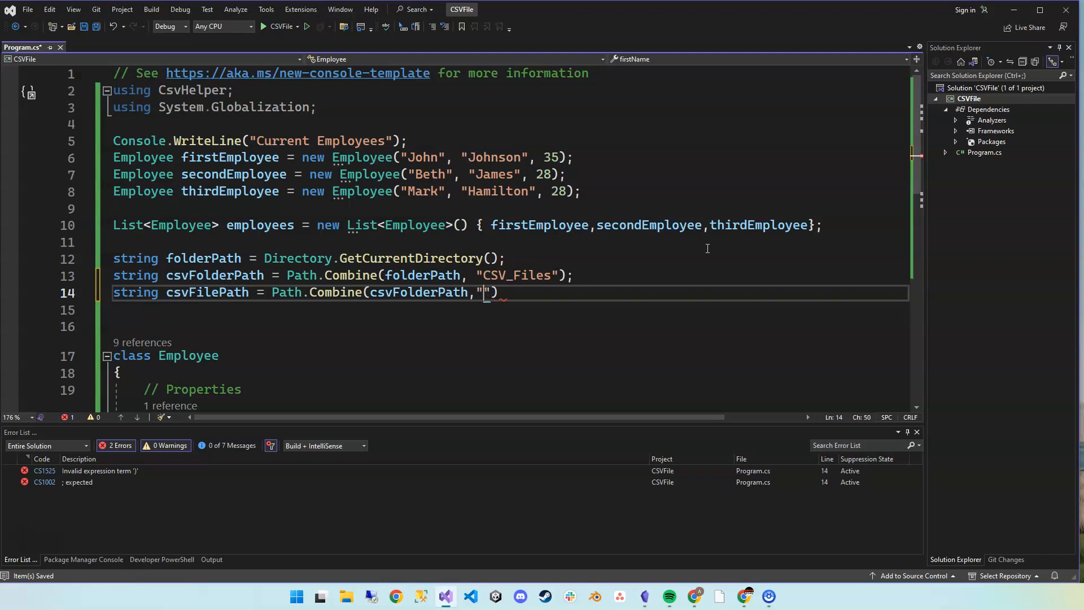
text(Employees.csv)
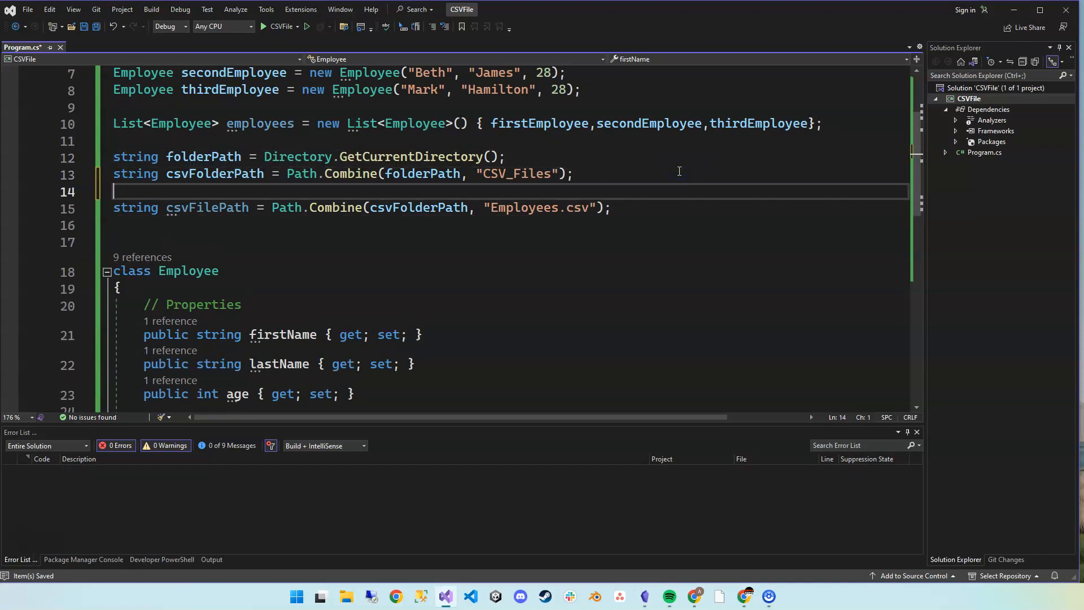
- Add if (!Directory.Exists(csvFolderPath)) block calling Directory.CreateDirectory(csvFolderPath), with a blank line after
key(enter)
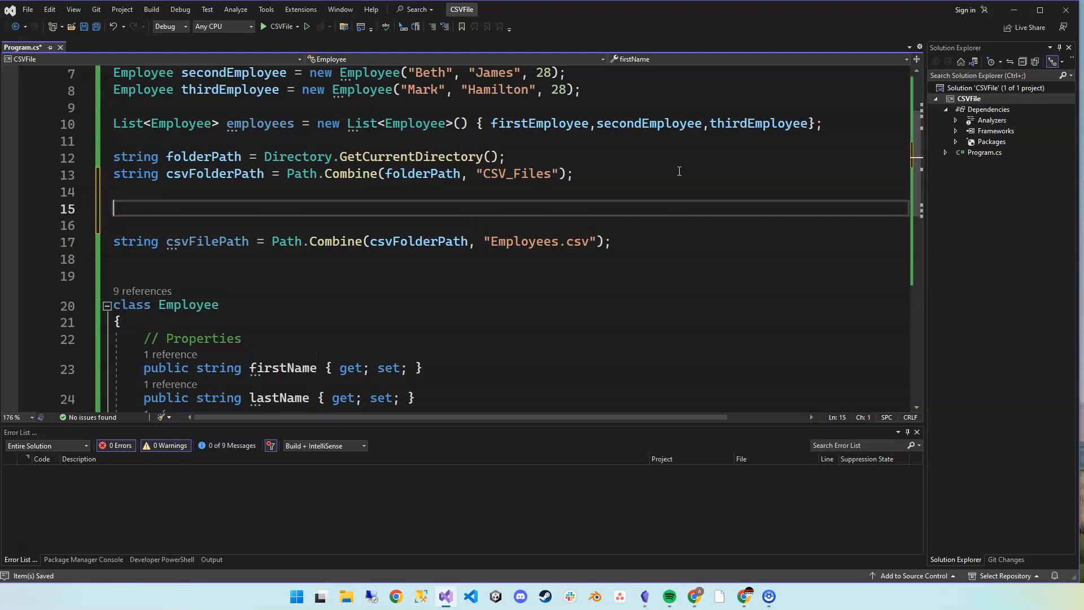
text(if)
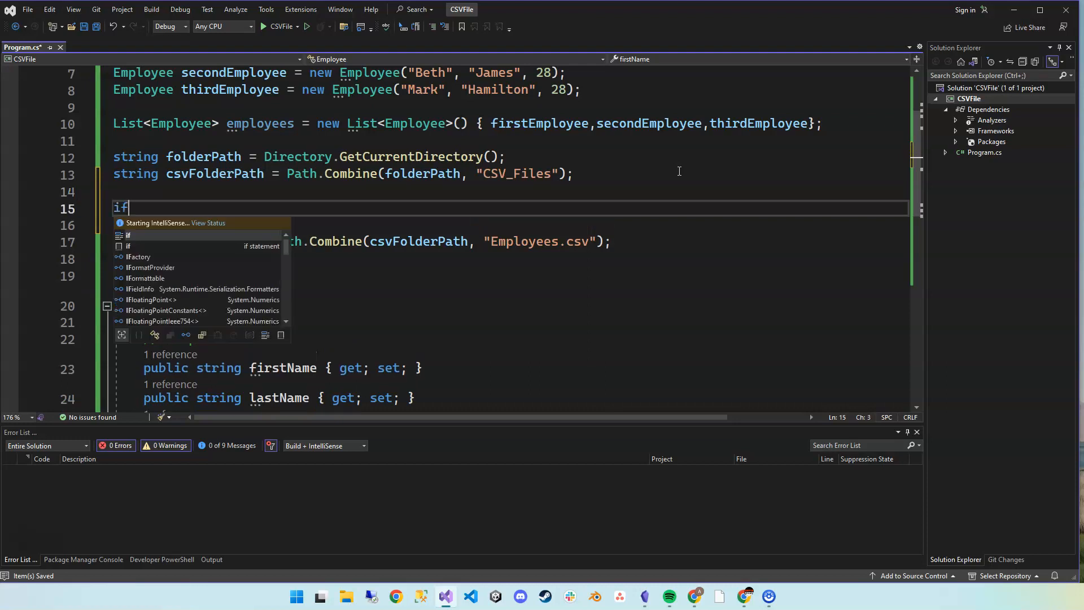
text((File.Exists(csvFolderPath)))
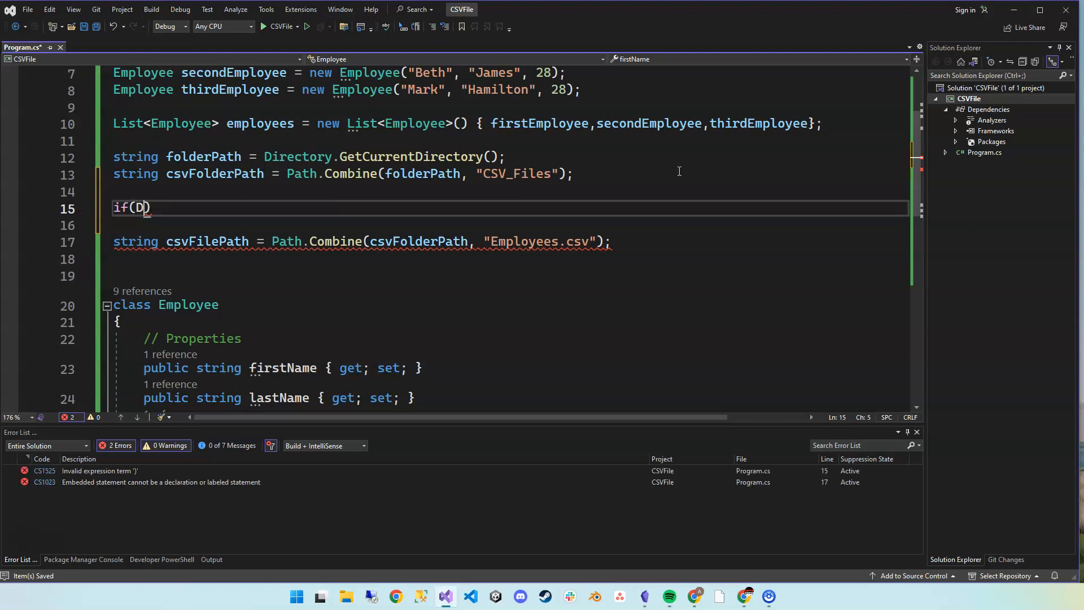
text(irectr.)
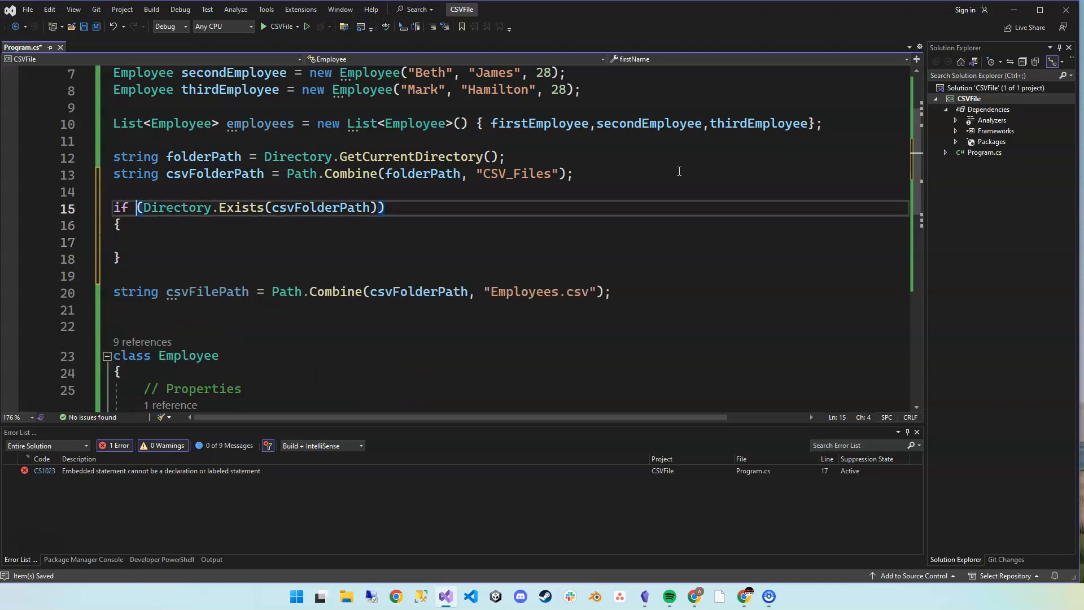
text(!)
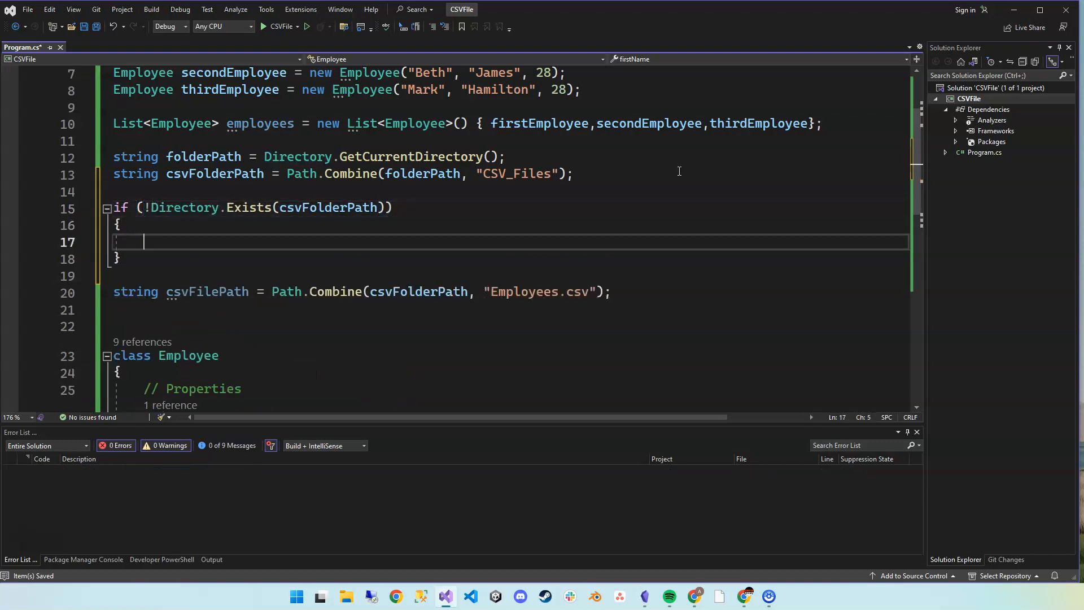
text(Directory.CreateDirectory(csvFolderPath);)
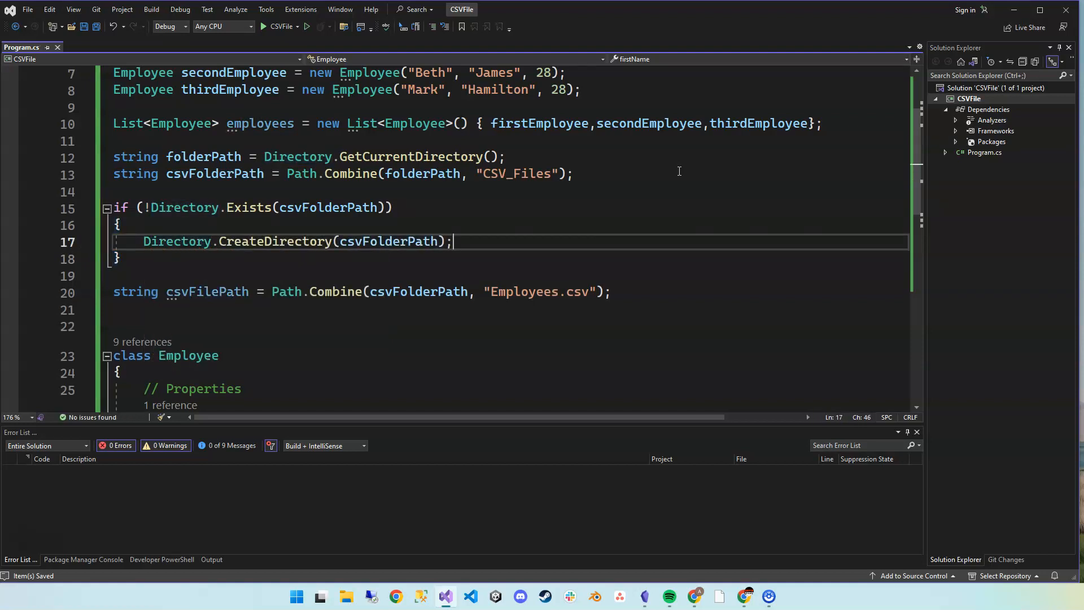
scroll(down, 3)
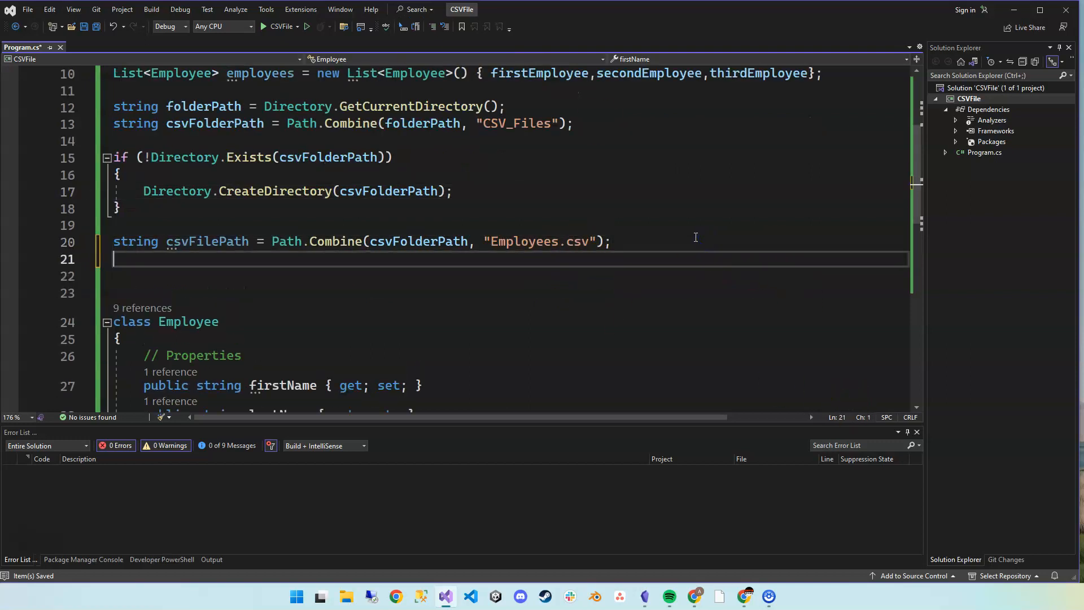
key(enter)
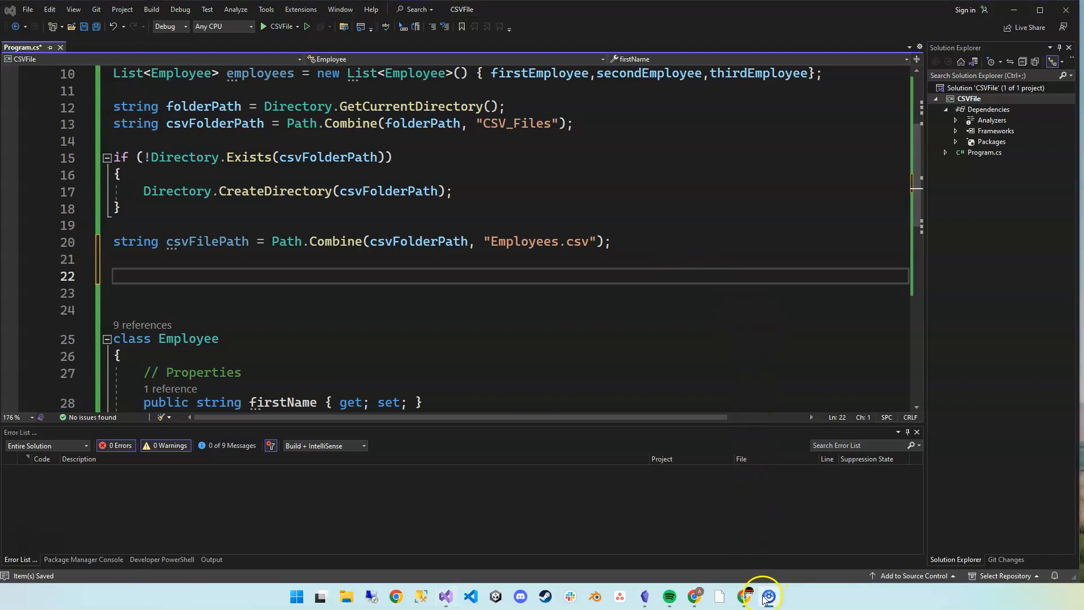
- Switch to the CsvHelper docs in Chrome and jump to the Writing a CSV File section
click(743, 595)
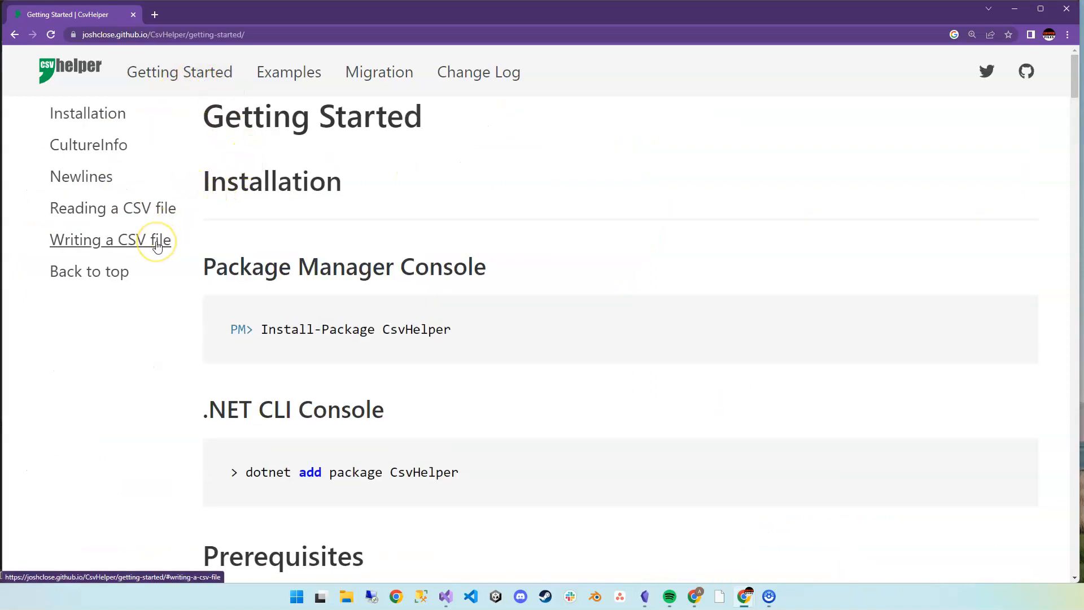
click(110, 239)
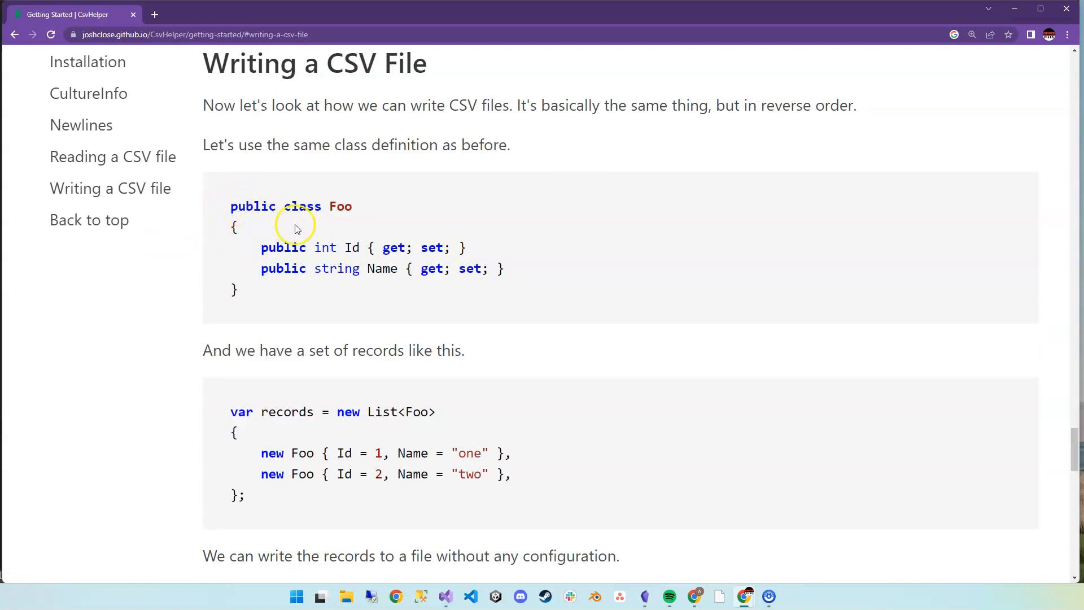
mouse_move(380, 248)
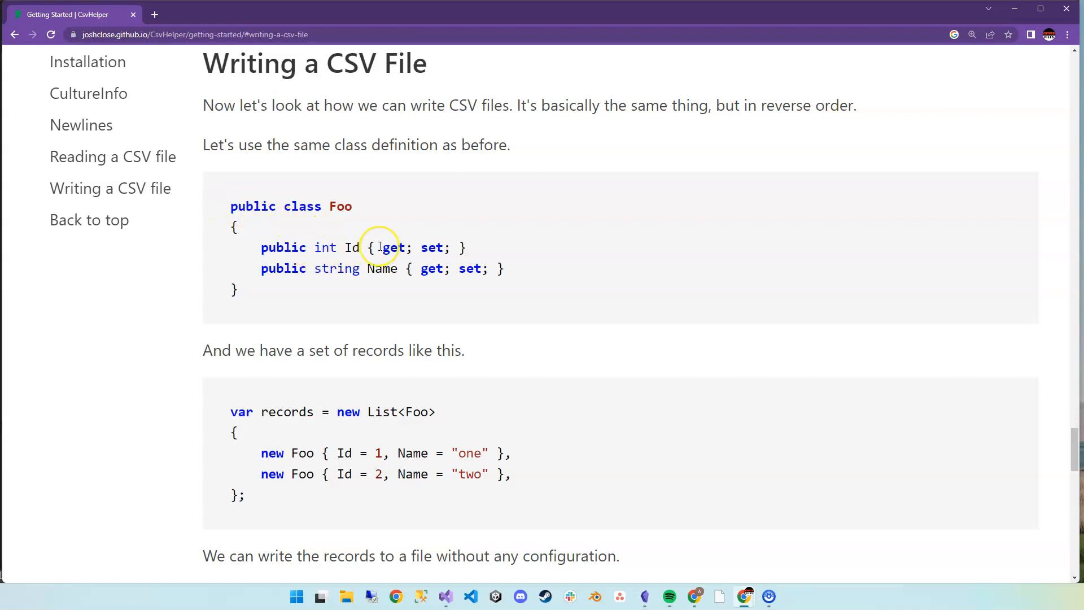
- Copy the StreamWriter/CsvWriter using-block example calling WriteRecords(records) and return to the editor
scroll(down, 3)
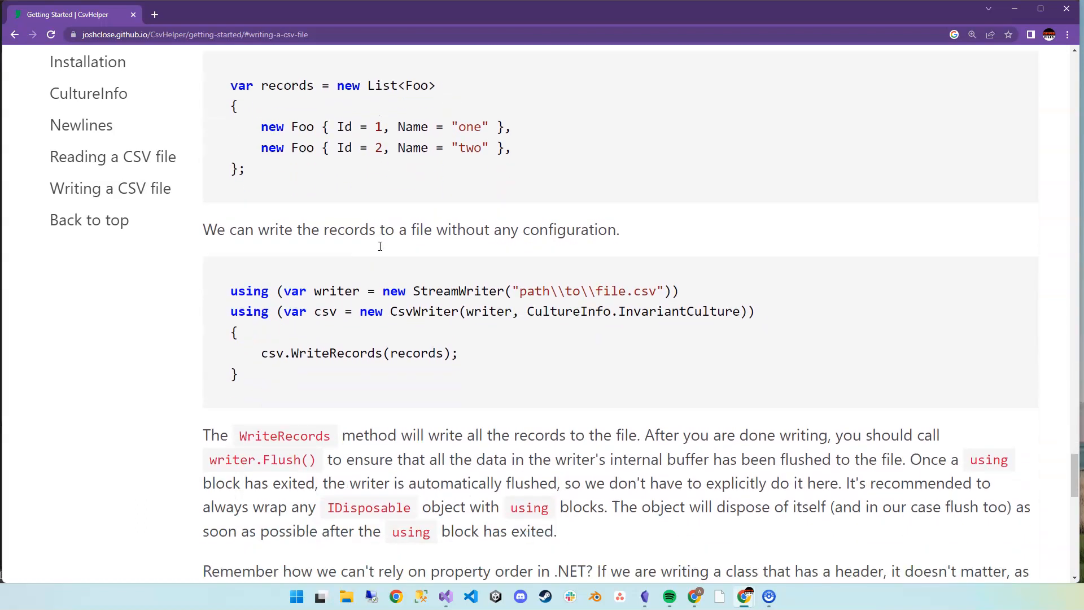
scroll(down, 3)
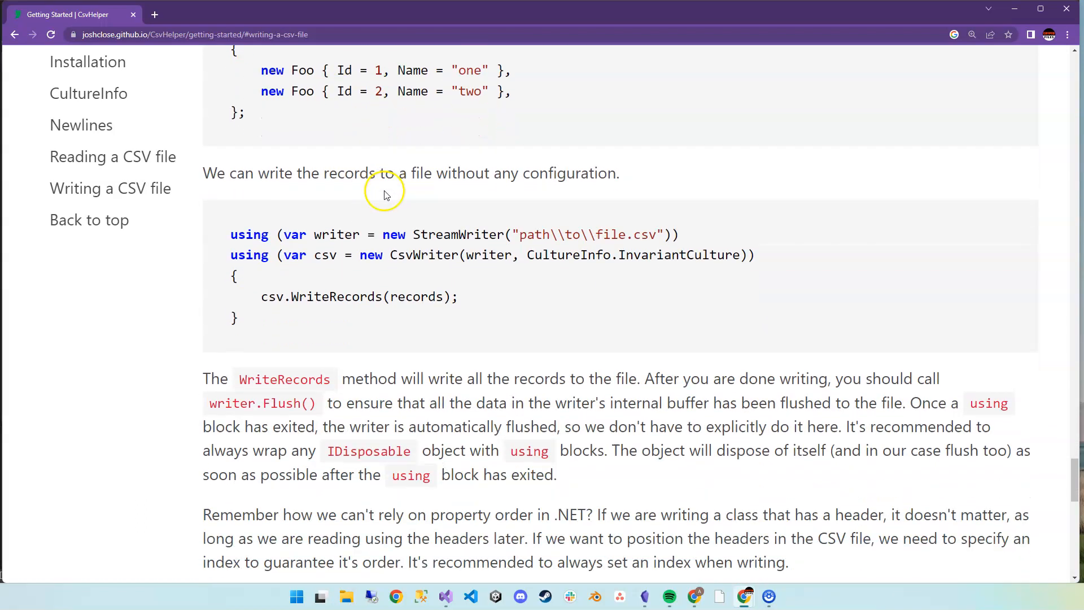
scroll(down, 3)
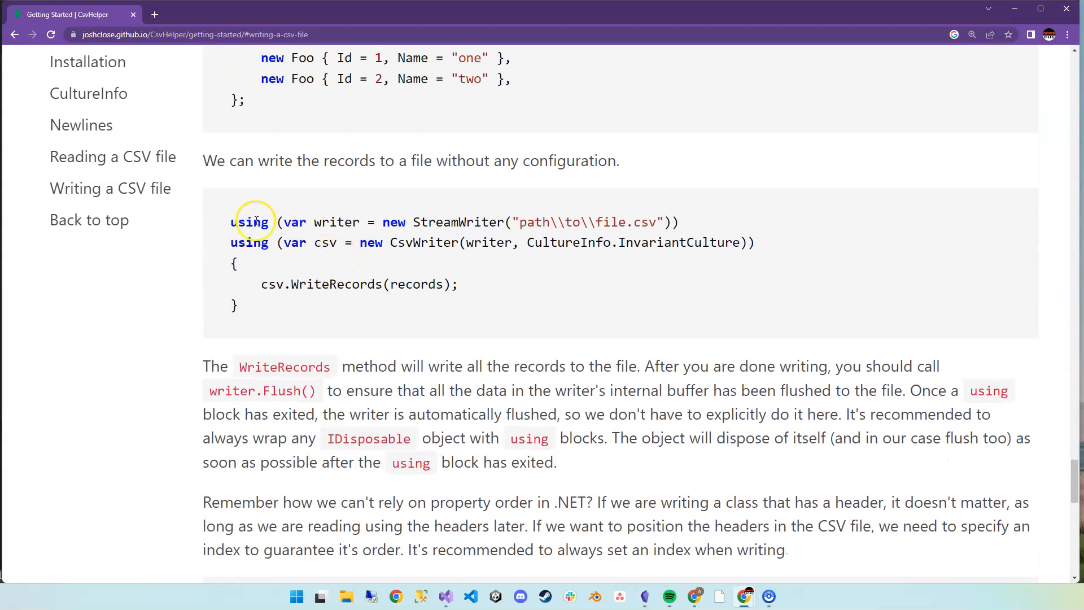
drag(231, 222, 362, 306)
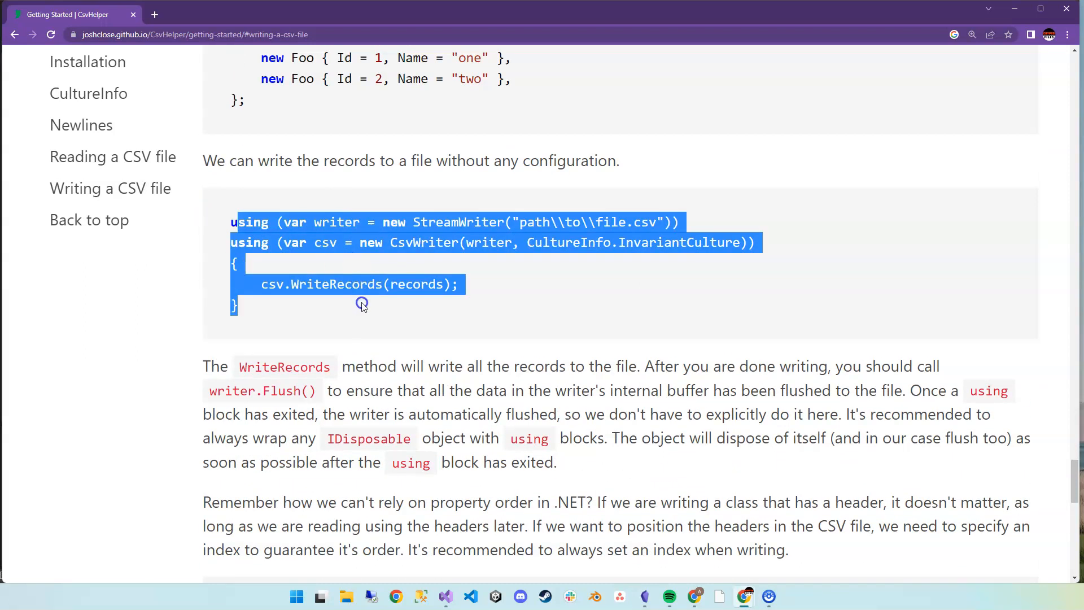
right_click(363, 303)
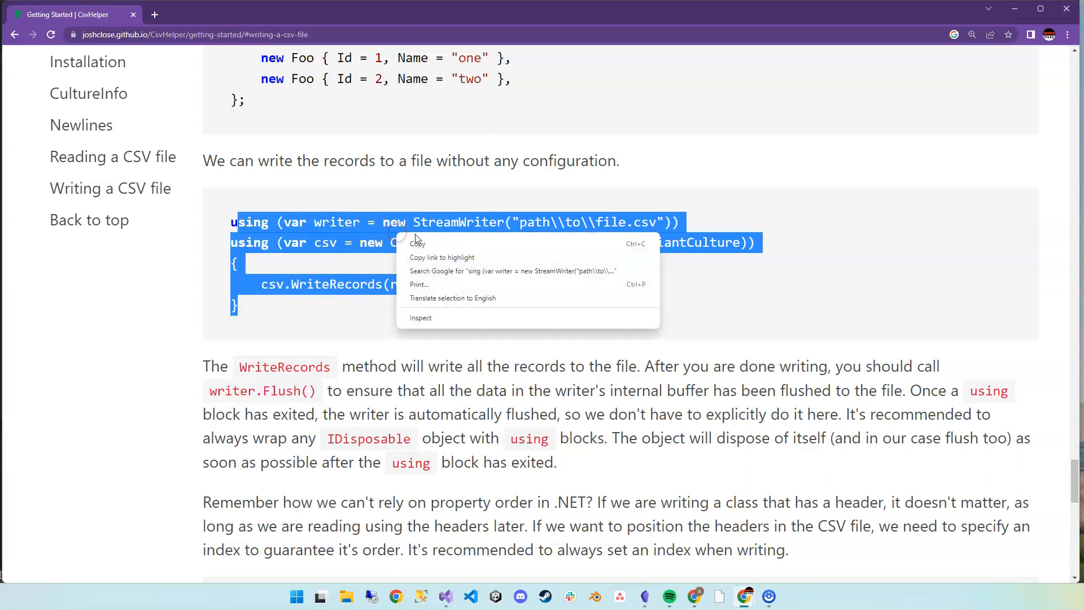
click(510, 211)
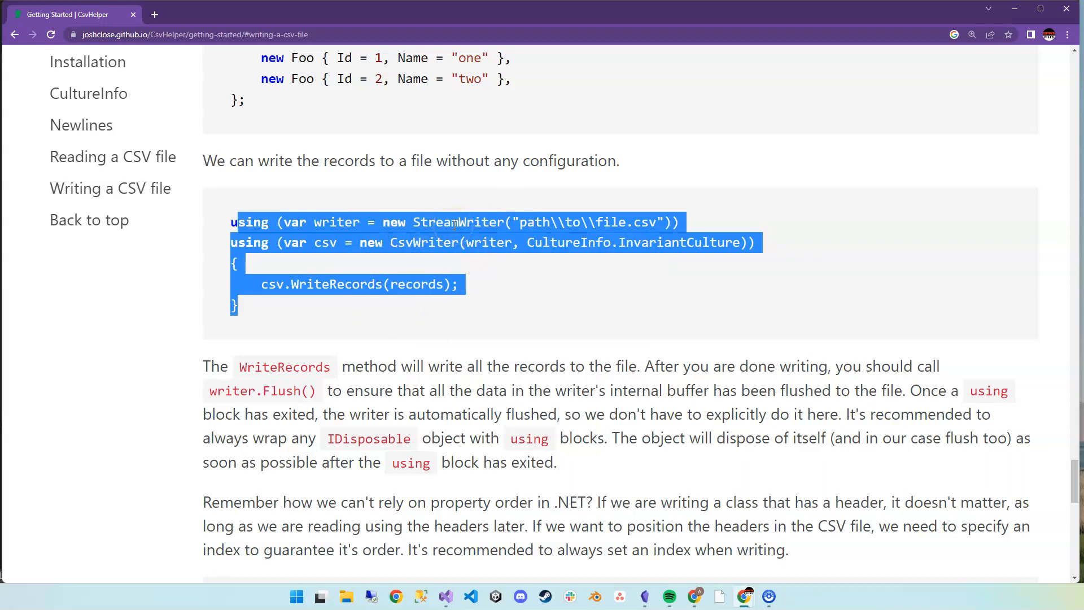
click(269, 214)
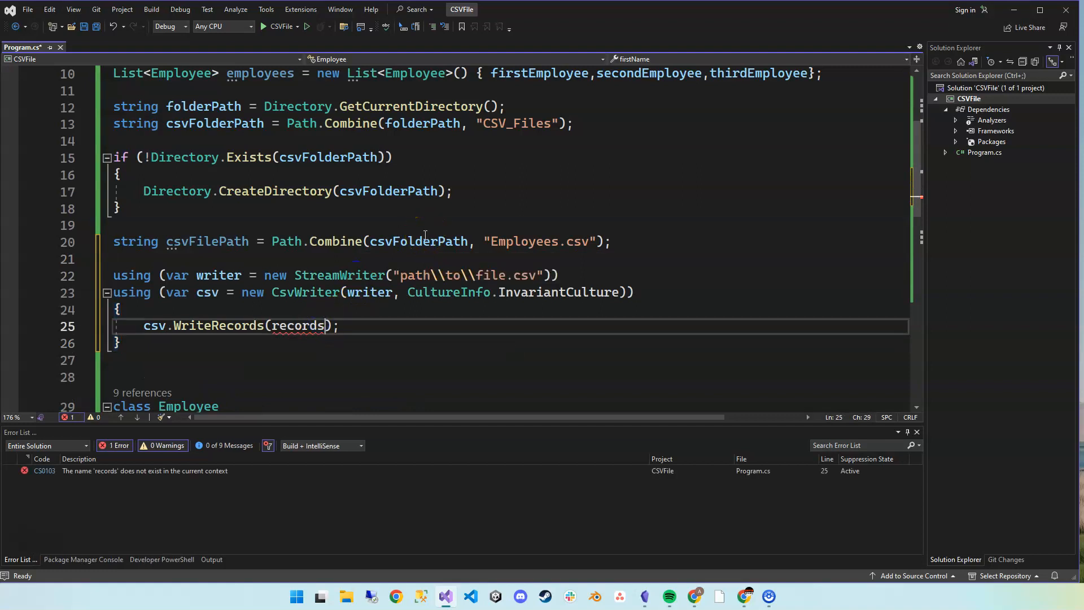
- Replace records with employees in WriteRecords() and start a Console.WriteLine( call
key(Backspace)
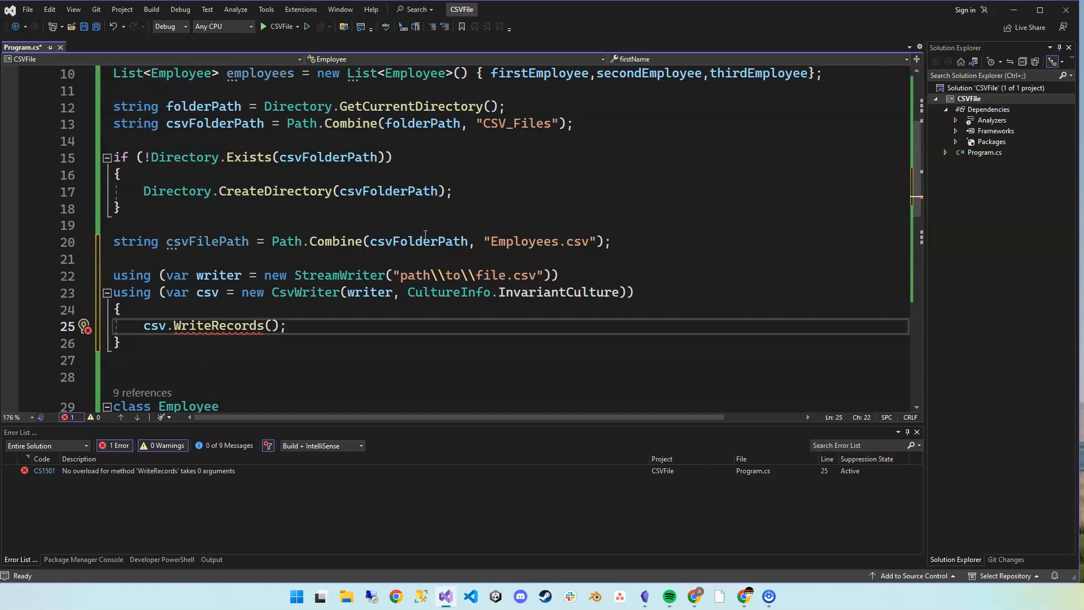
text(employees)
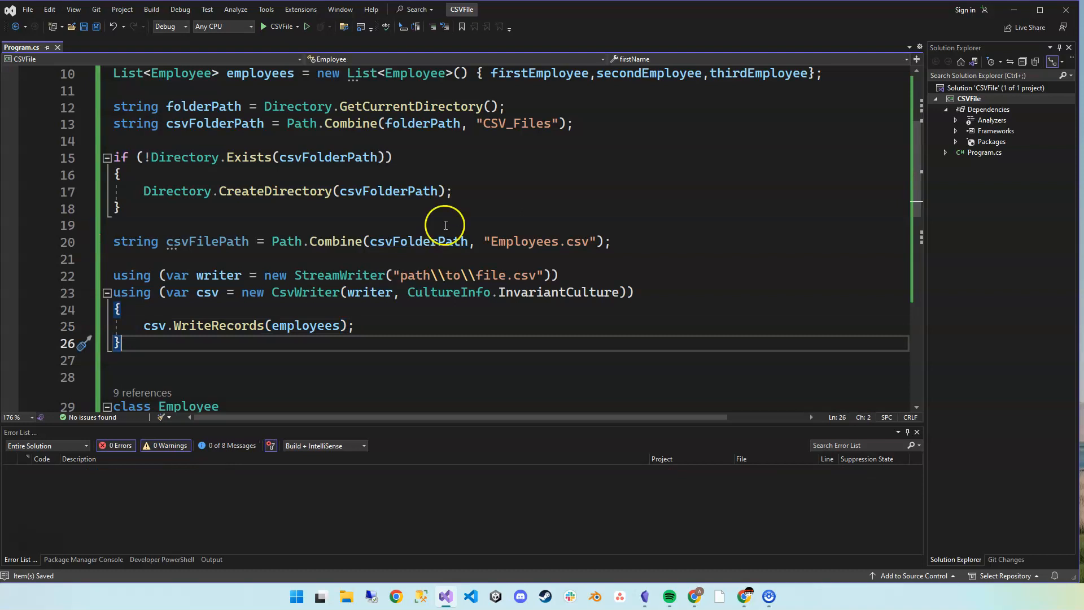
mouse_move(394, 306)
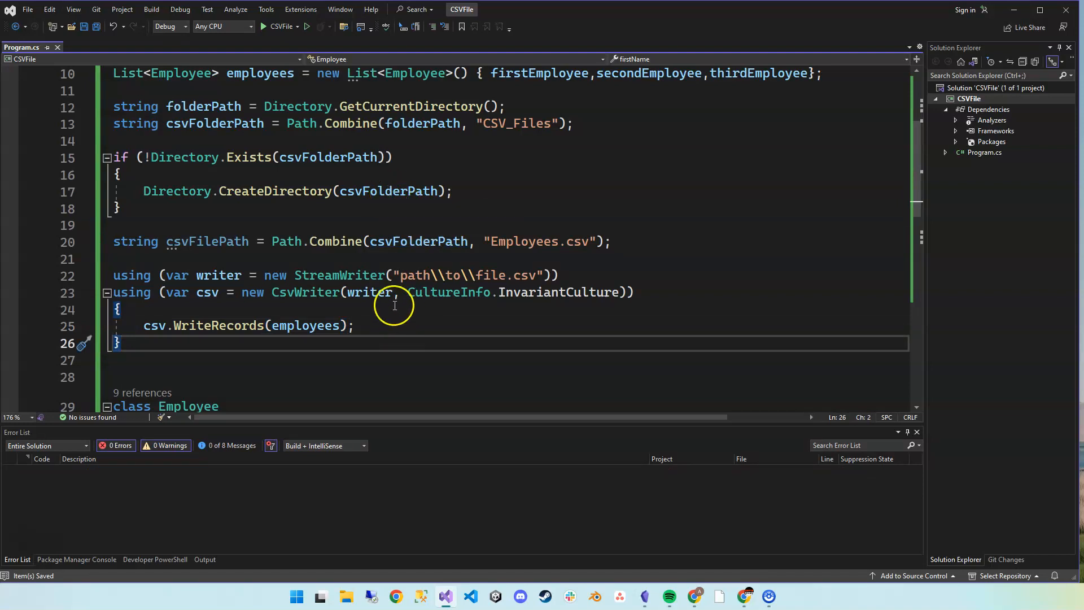
text(Console.WriteLine()
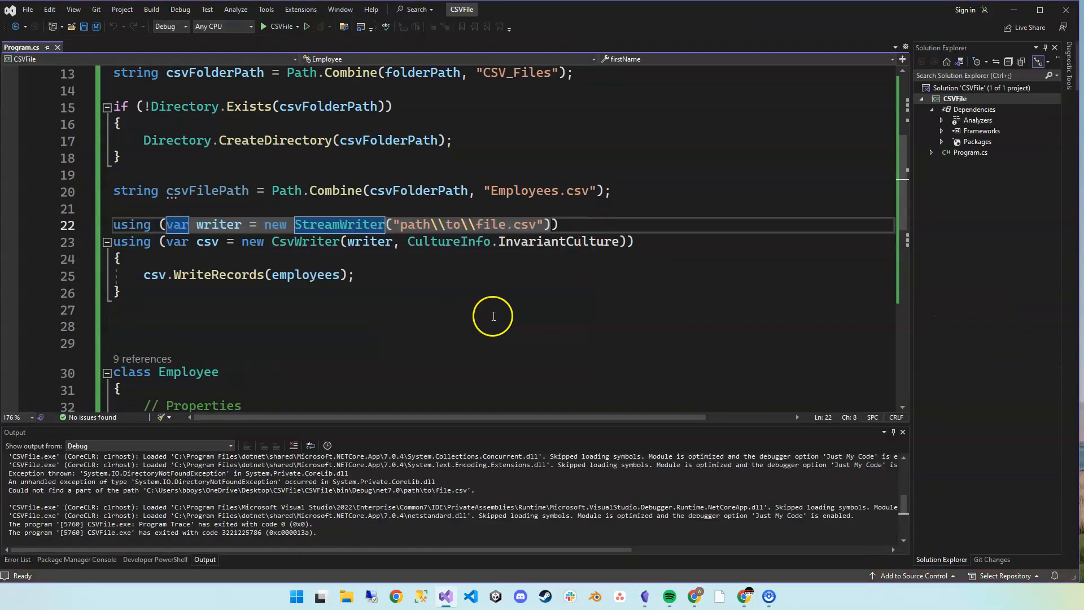
mouse_move(493, 204)
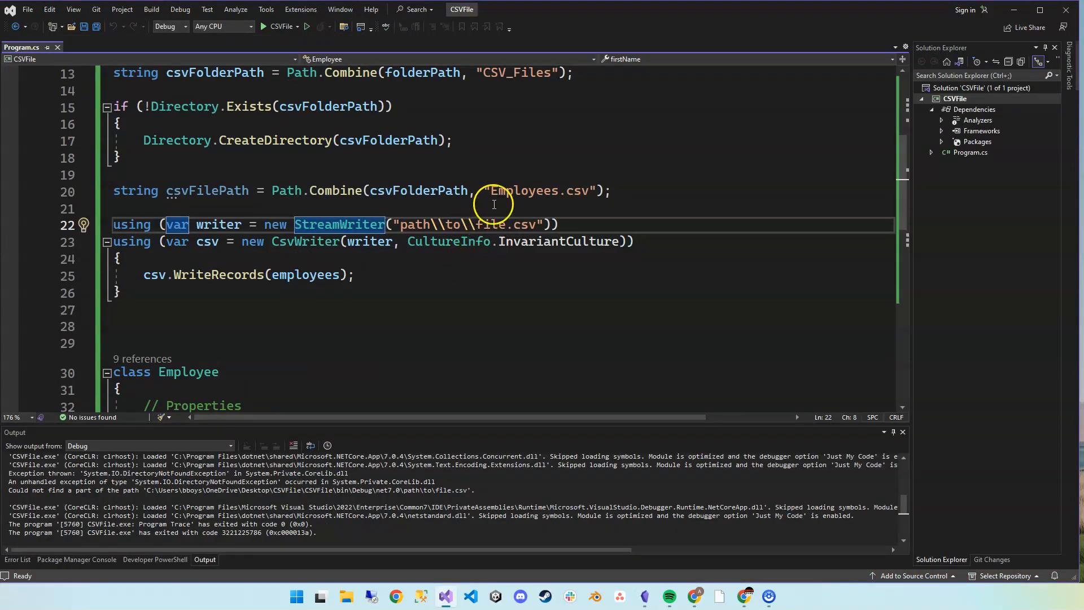
mouse_move(466, 202)
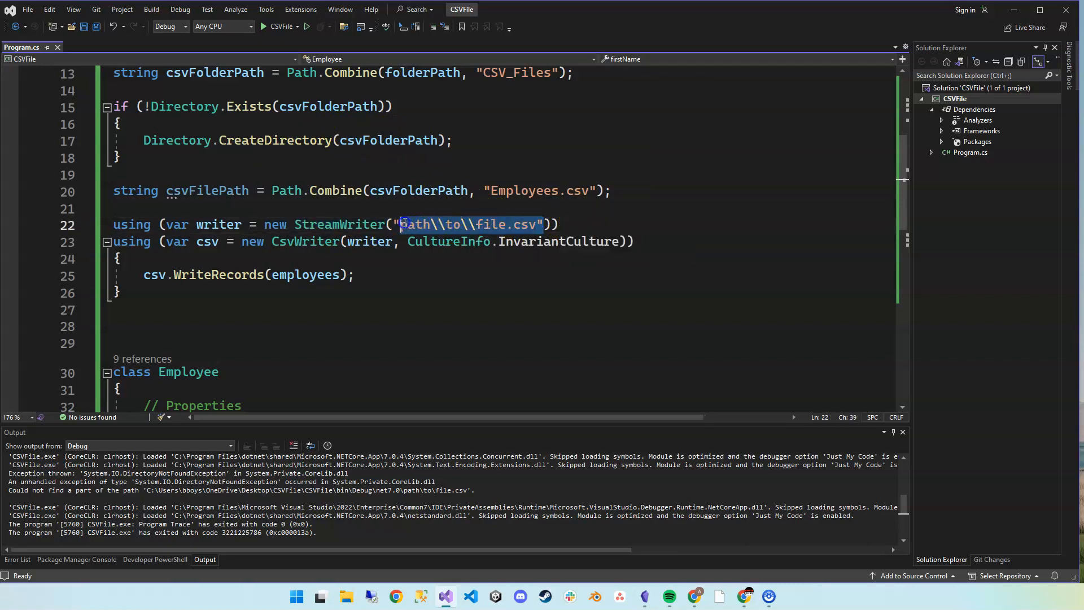
- Make the StreamWriter write to csvFilePath instead of the placeholder "path\\to\\file.csv"
text(csvFileP)
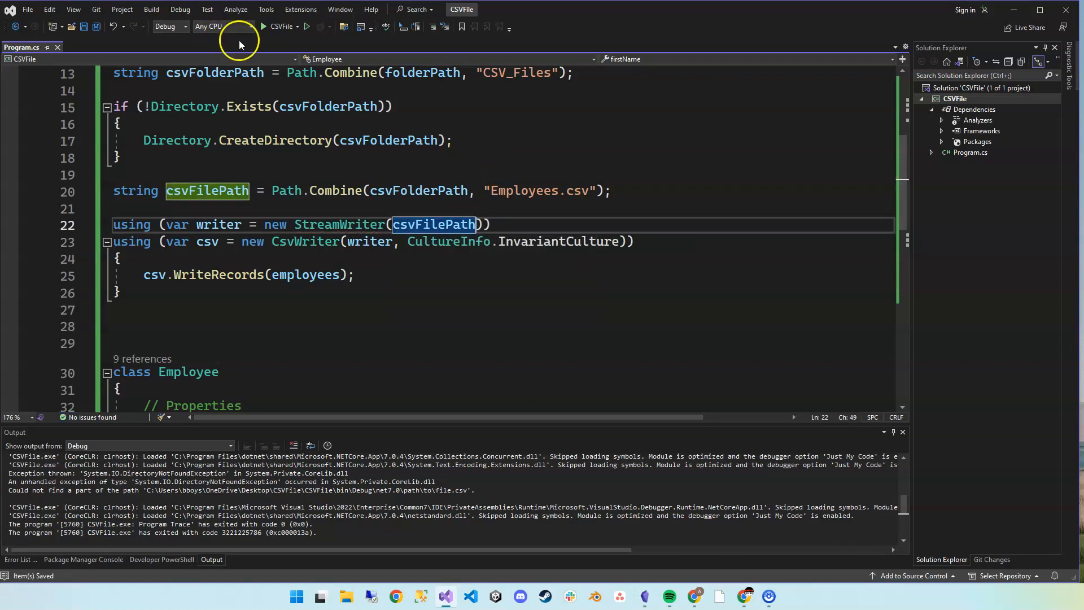
- Run the app, then add WriteLines "Creating Employee CSV FILE." before and "File has been created." after the CSV block
click(281, 26)
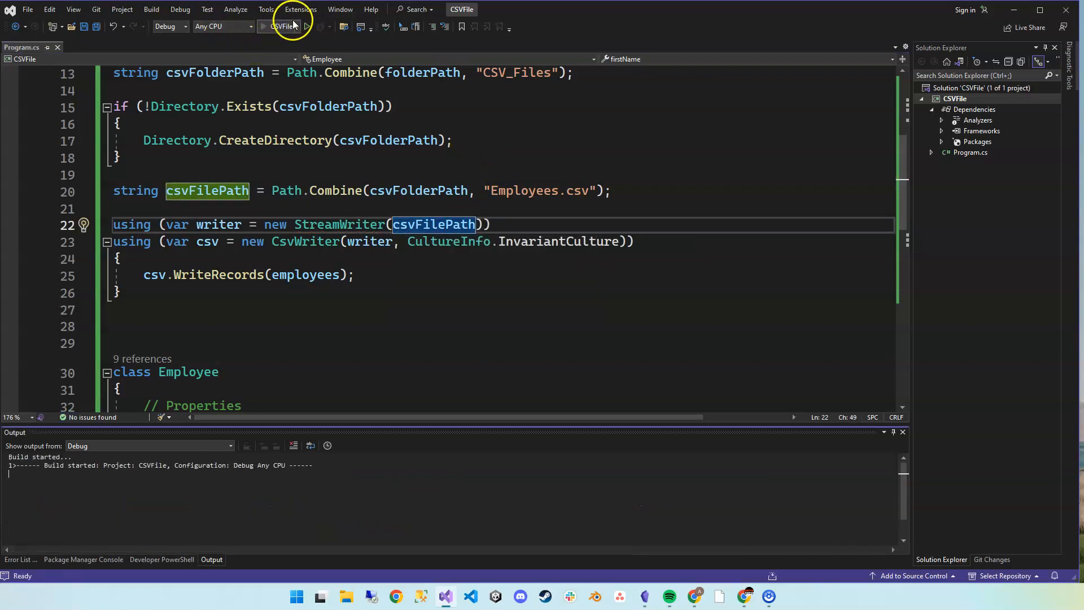
click(262, 26)
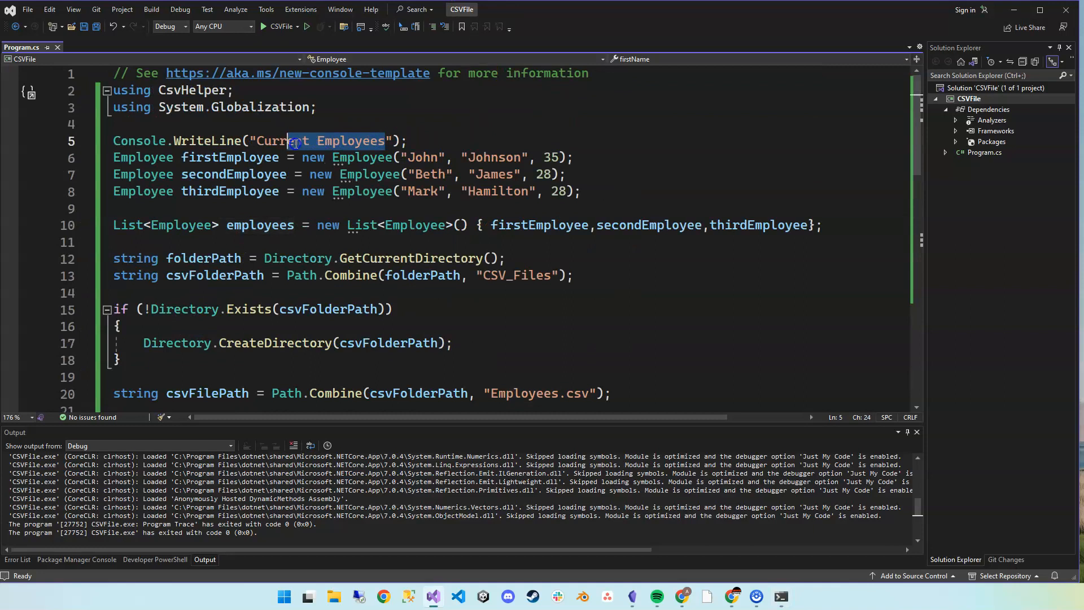
text(Creating)
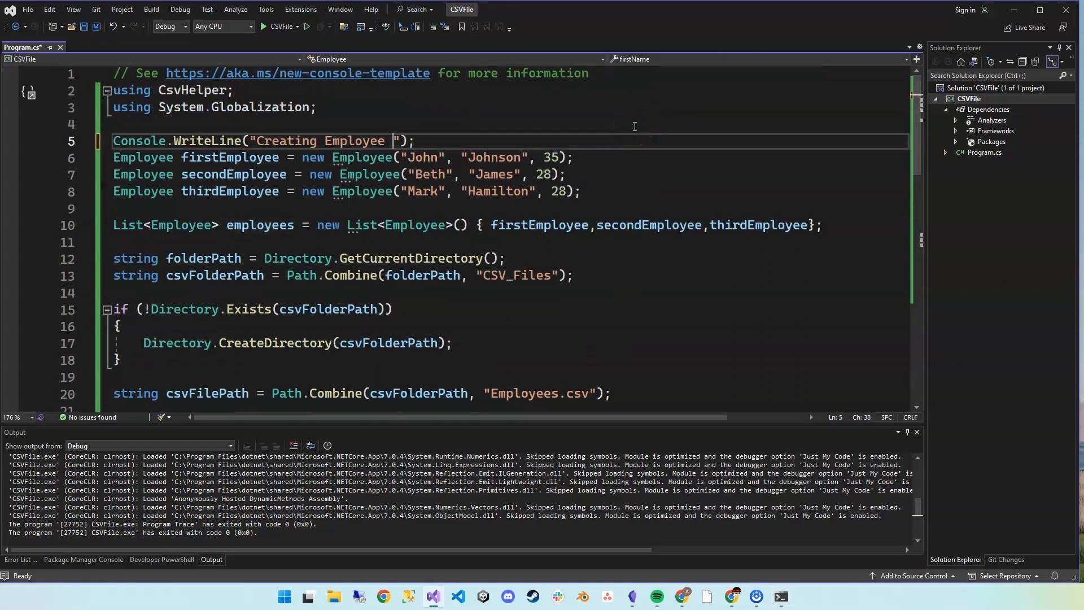
text(CSV FILE)
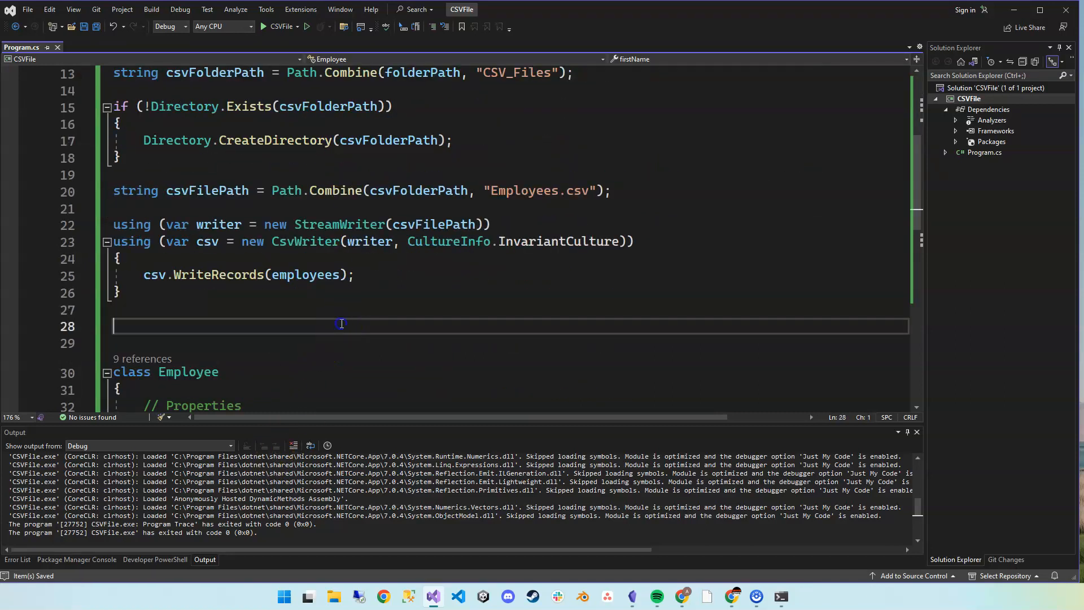
text(Console.WriteLine("Creating Employee CSV FILE.");)
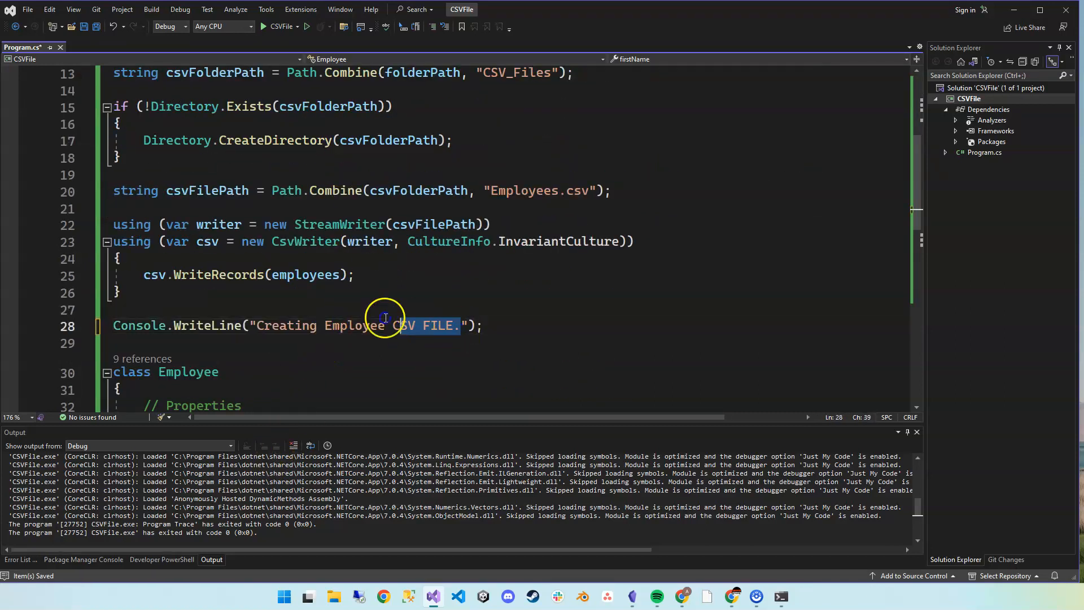
text(File has been c)
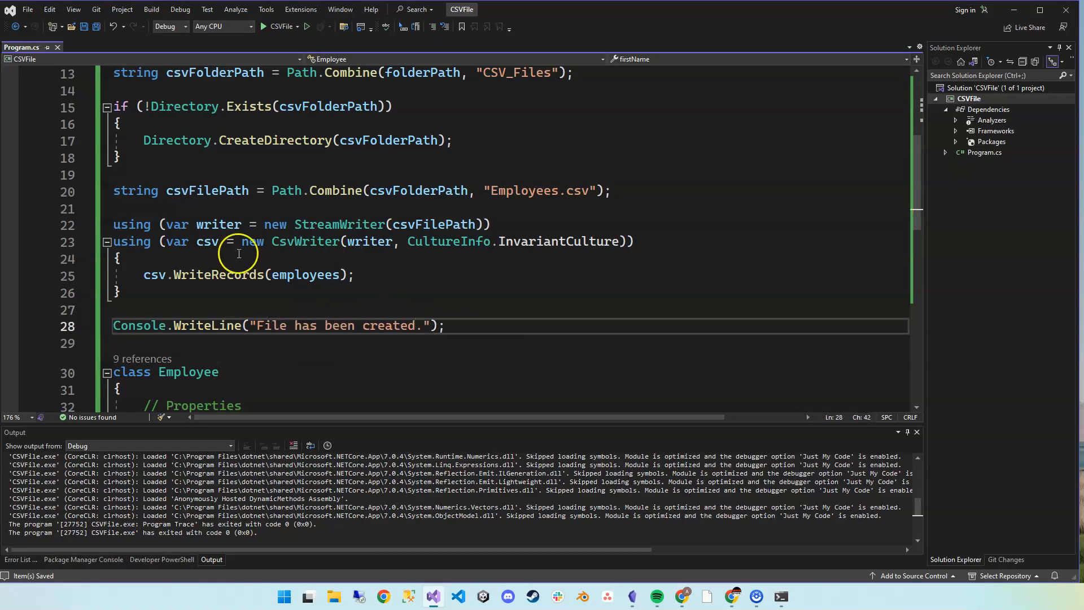
- Start the CSVFile app so it writes the CSV and prints "File has been created.", exiting with code 0
click(262, 26)
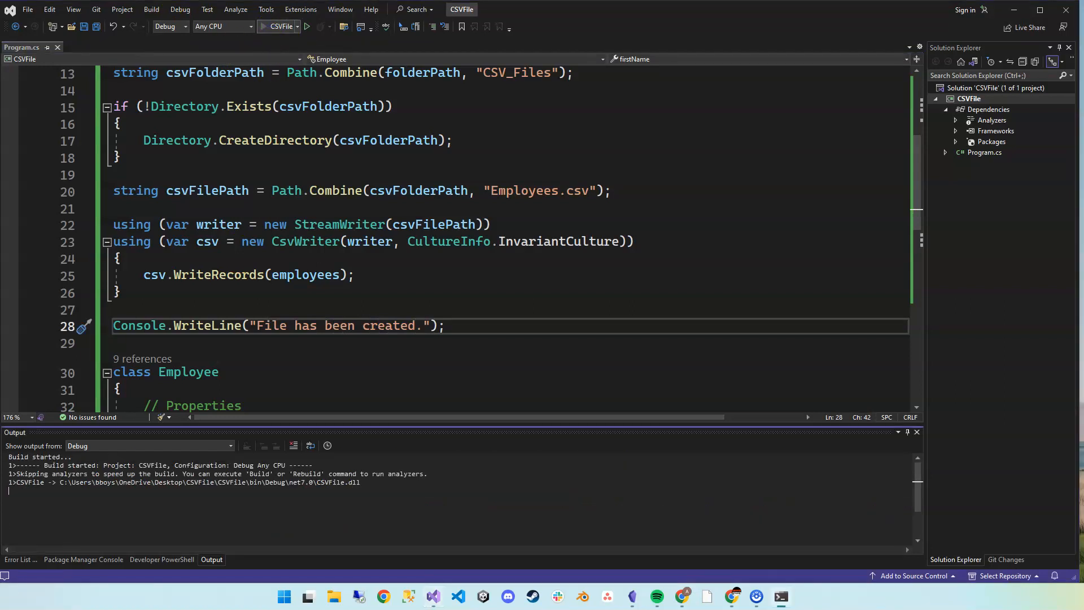
click(262, 26)
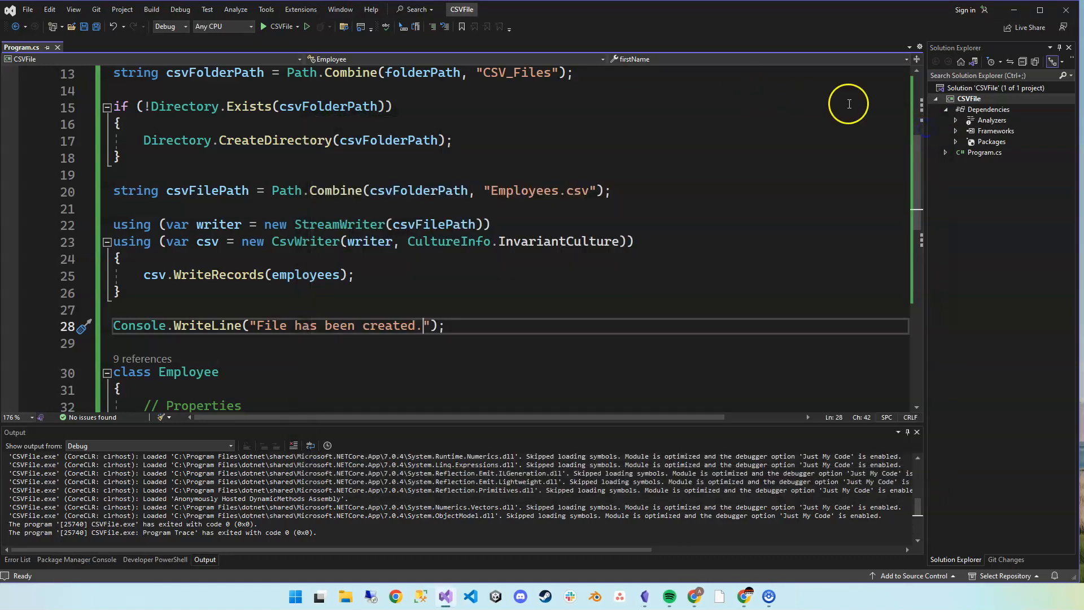
mouse_move(883, 112)
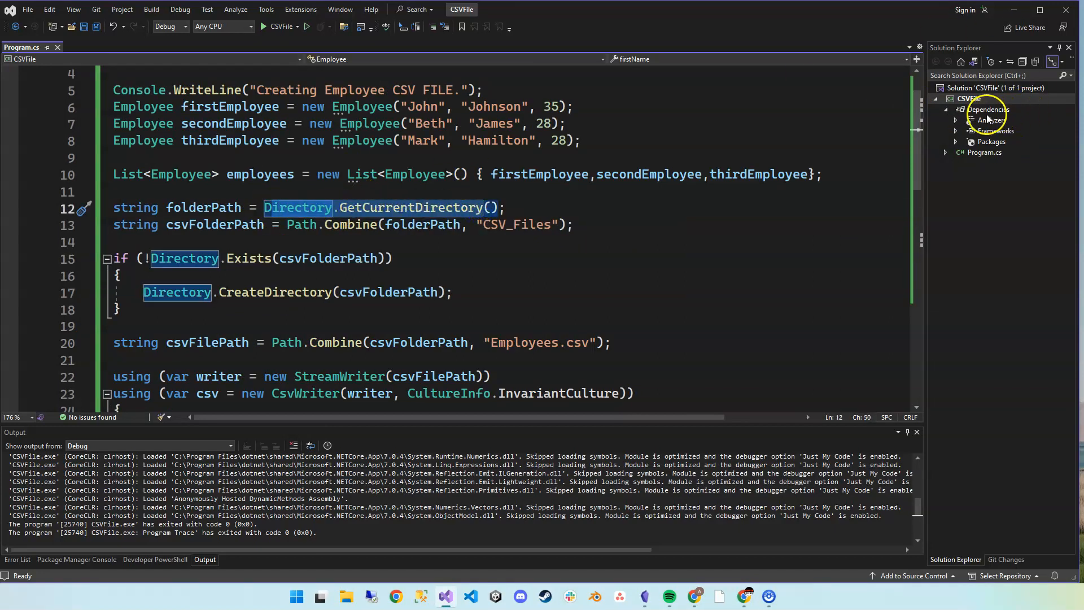
- Bring up the CSVFile project's context menu in Solution Explorer to open its folder
right_click(962, 99)
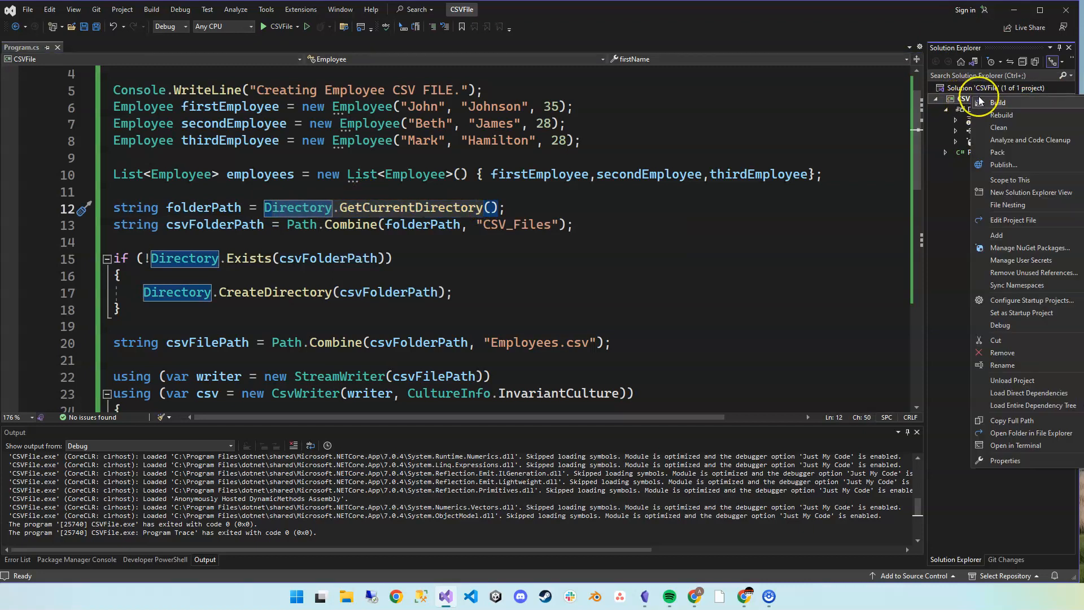
mouse_move(1018, 444)
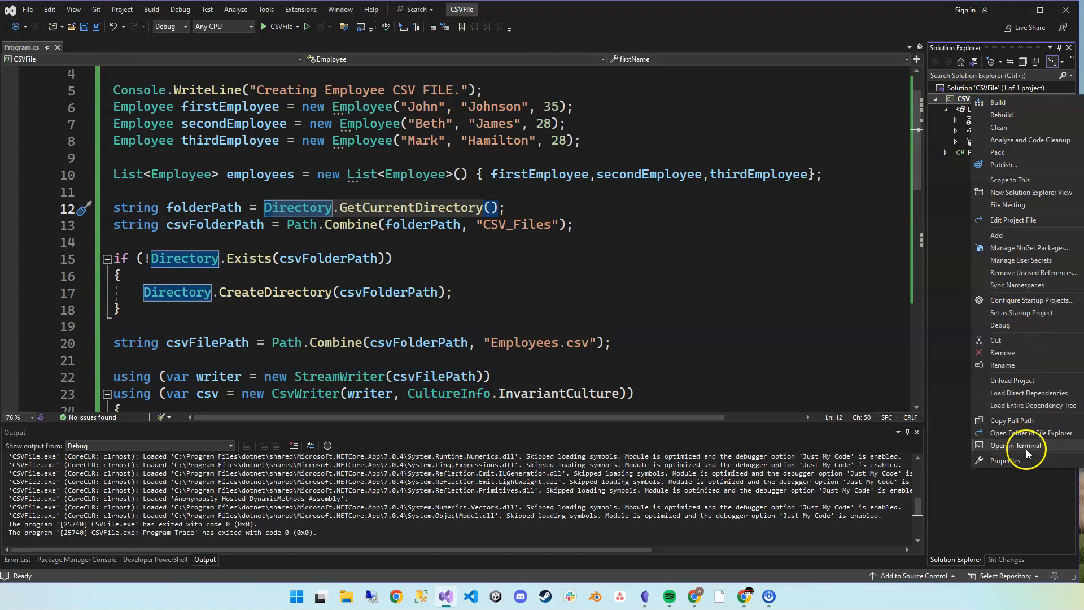
mouse_move(1029, 446)
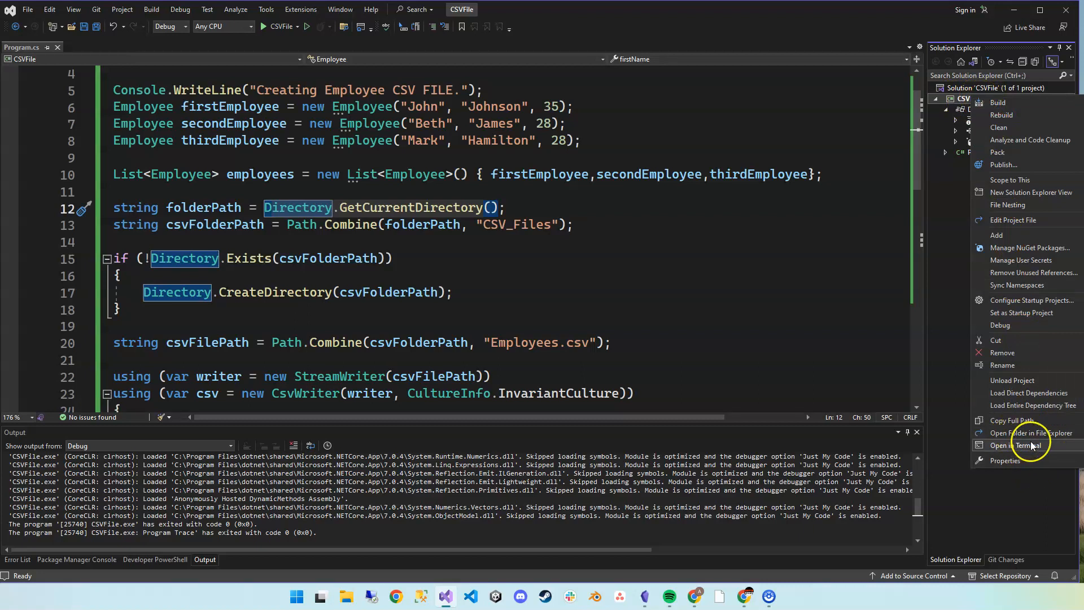
mouse_move(1029, 433)
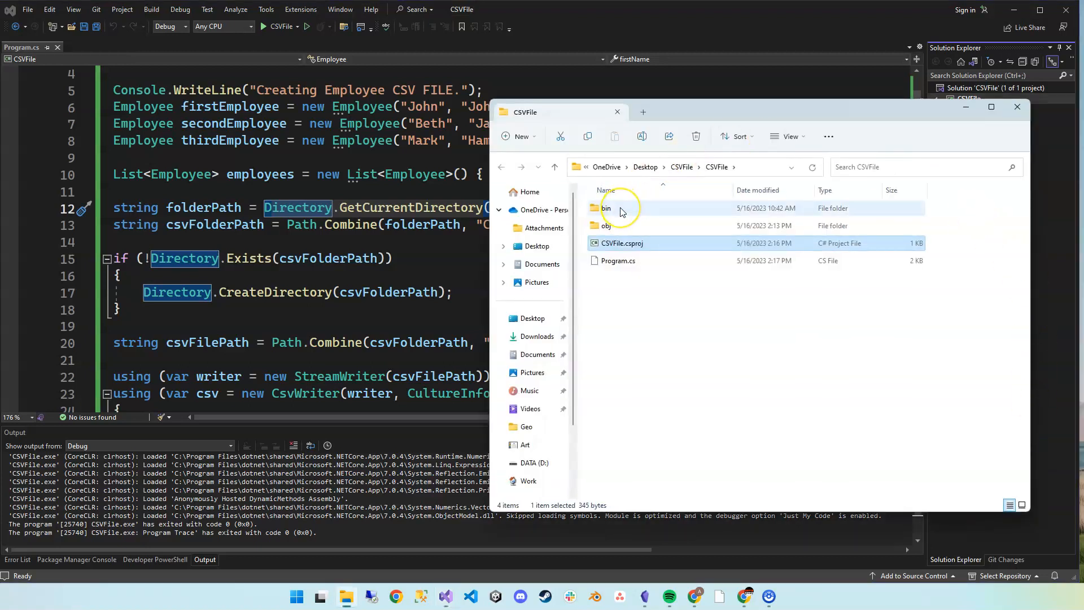
- Navigate into bin > Debug > net7.0 > CSV_Files and select the Employees file
double_click(605, 208)
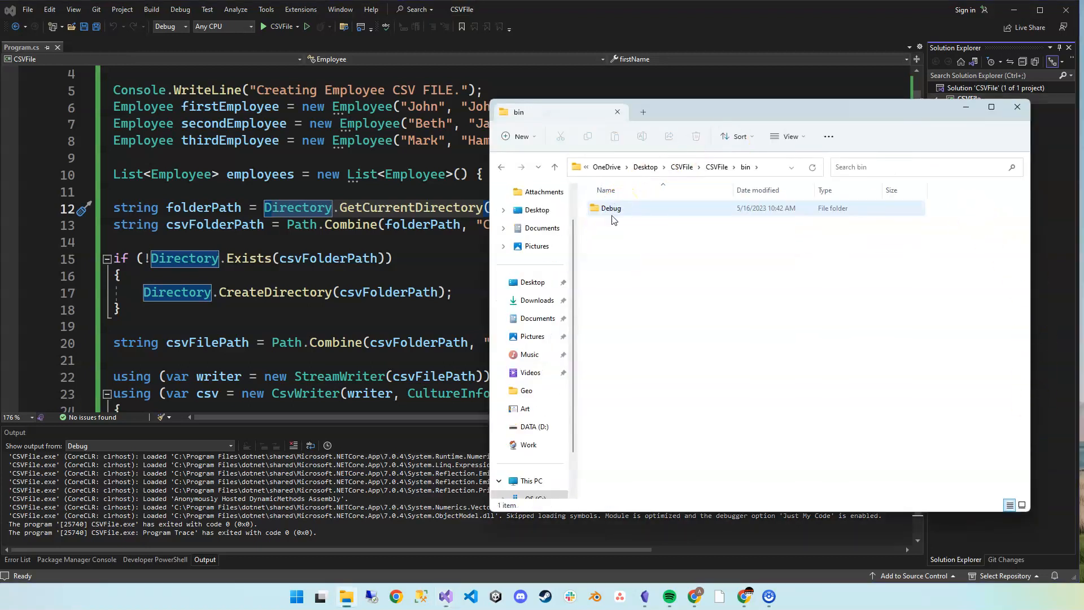
double_click(611, 208)
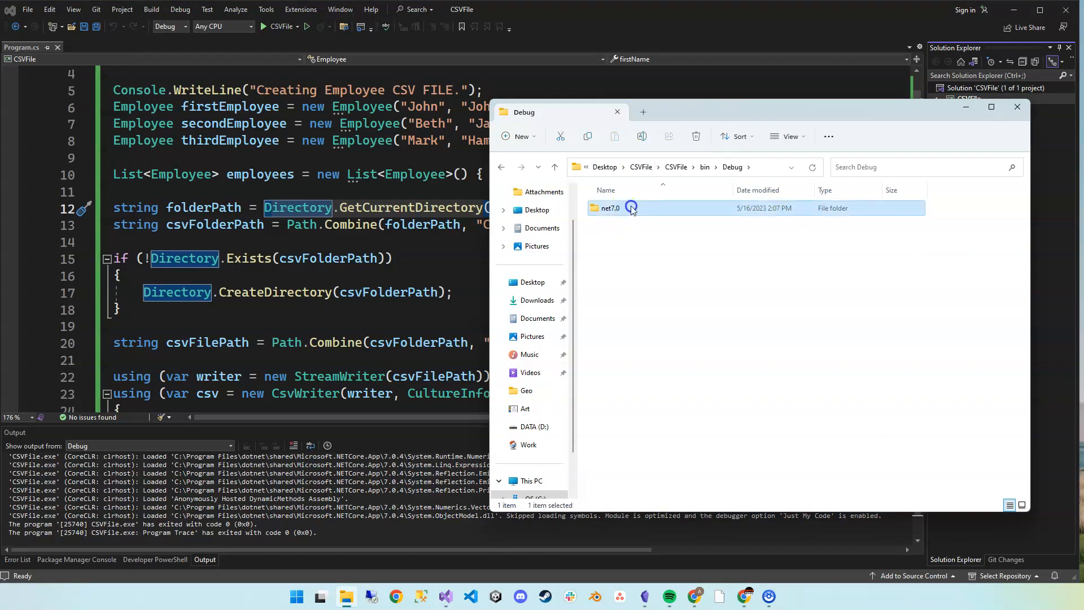
double_click(609, 207)
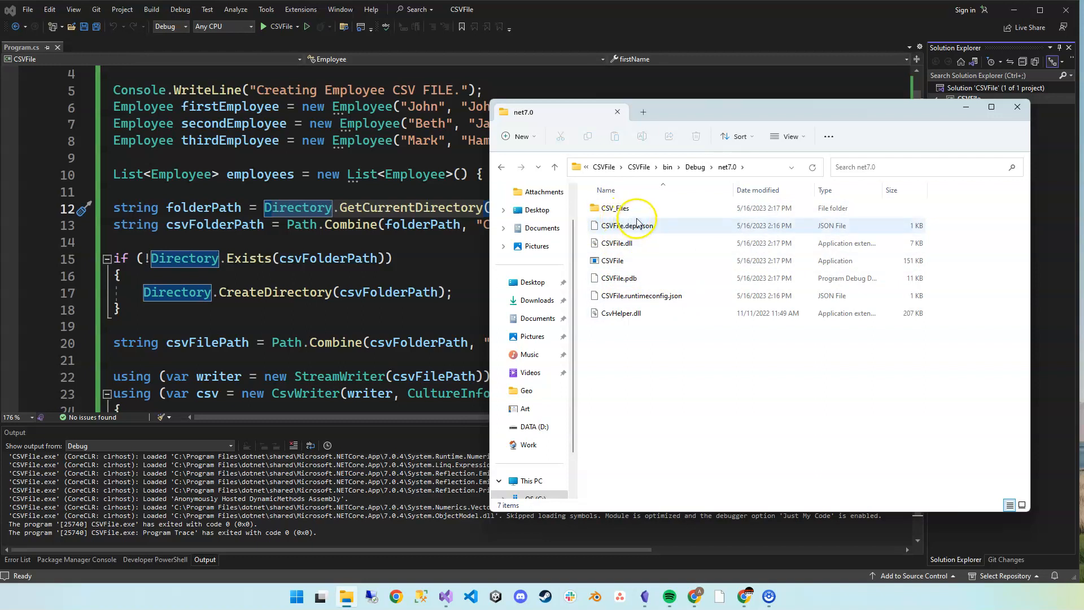
mouse_move(637, 208)
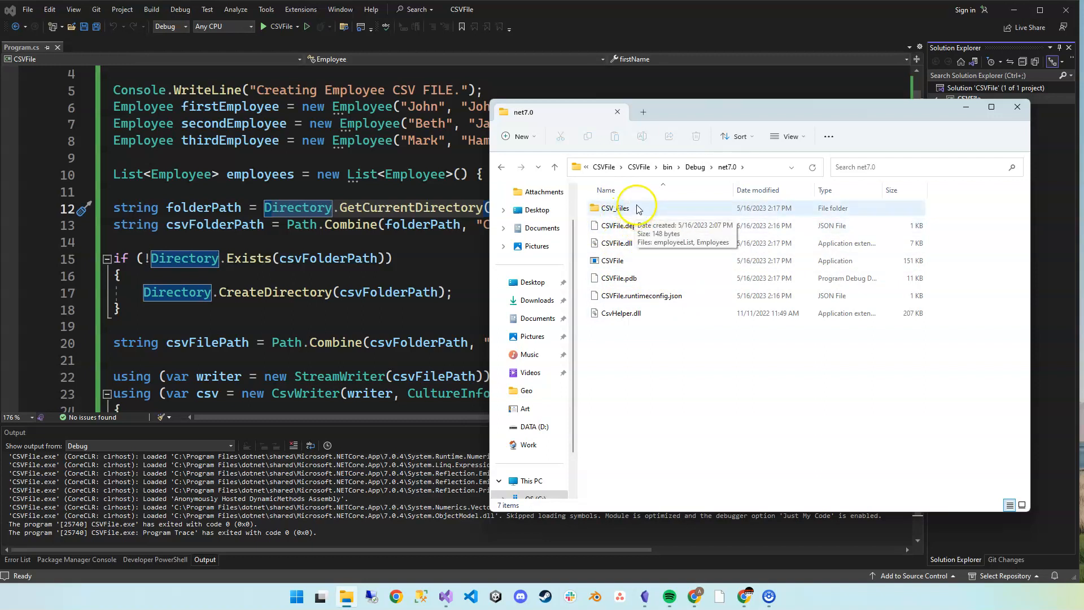
double_click(613, 208)
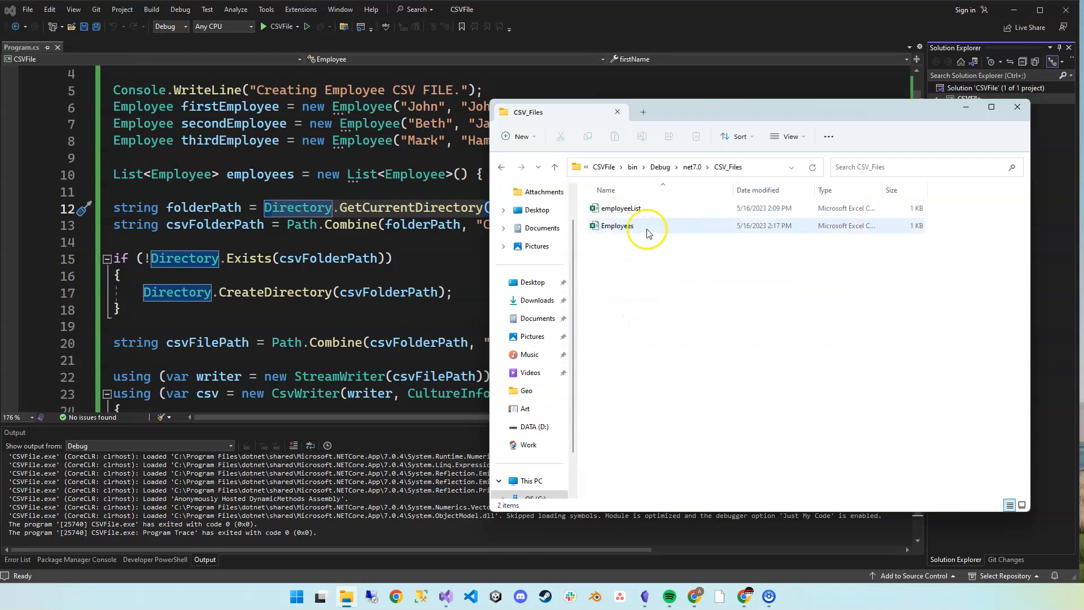
click(615, 226)
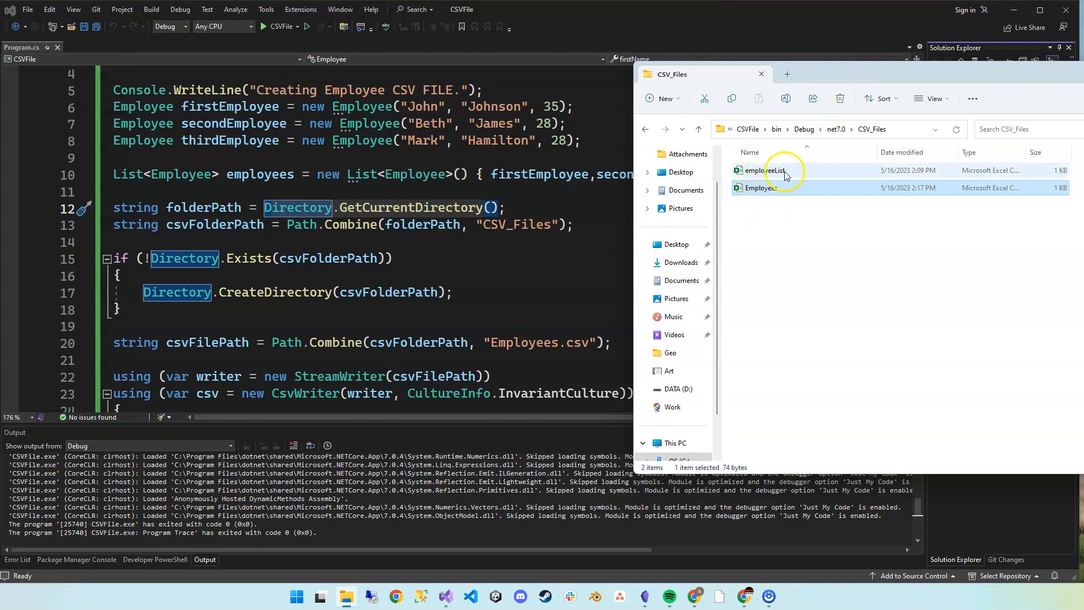
- Delete the old employeeList file so only Employees remains in CSV_Files
right_click(764, 170)
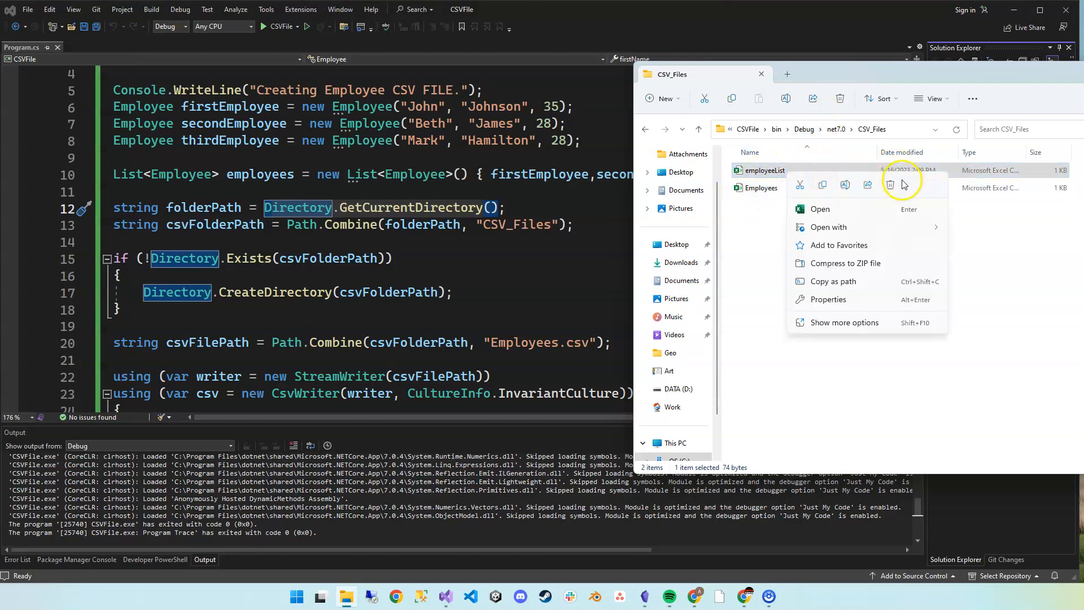
click(890, 184)
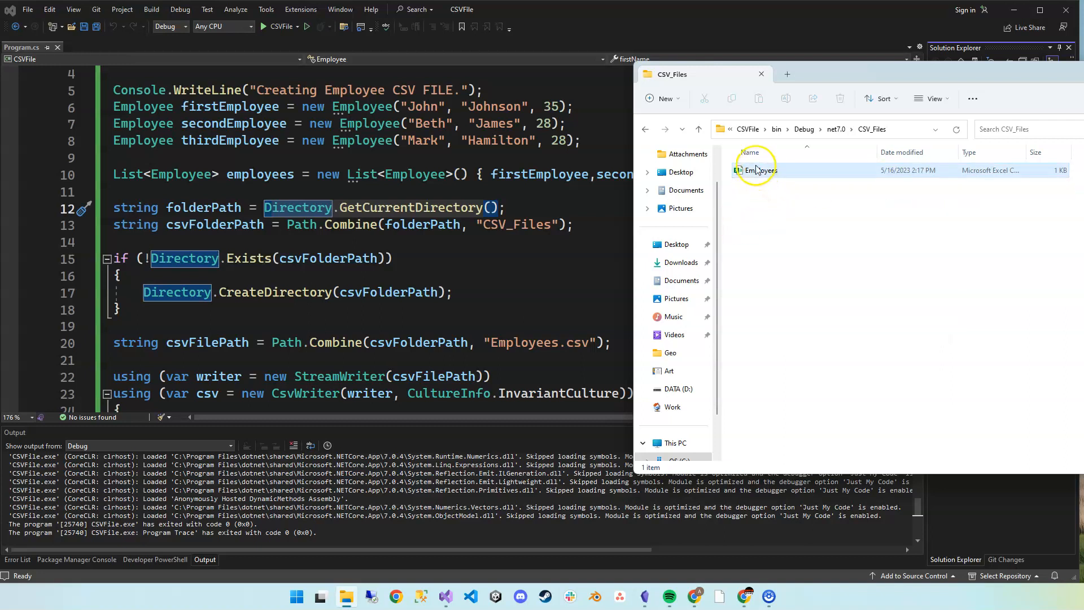
- Open Employees.csv in Excel showing firstName, lastName, age and three rows, then review Program.cs
double_click(758, 170)
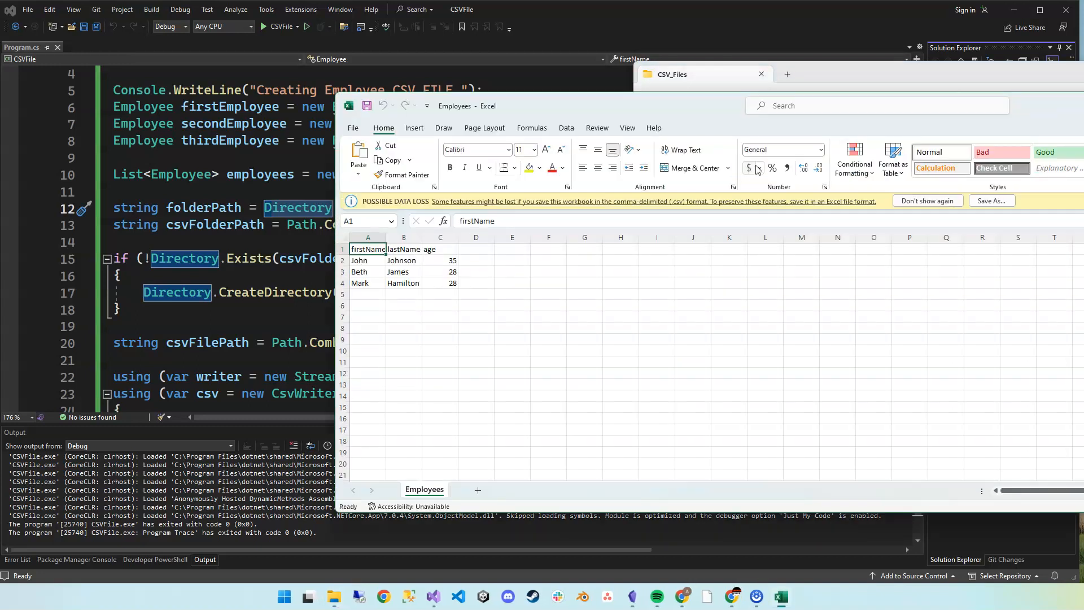
mouse_move(700, 97)
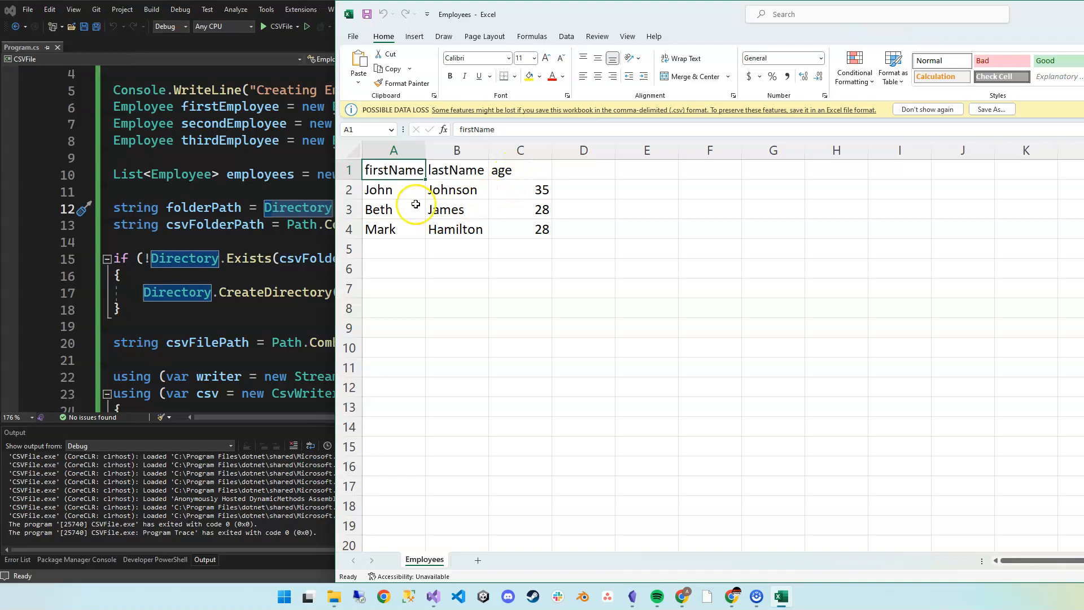
mouse_move(731, 13)
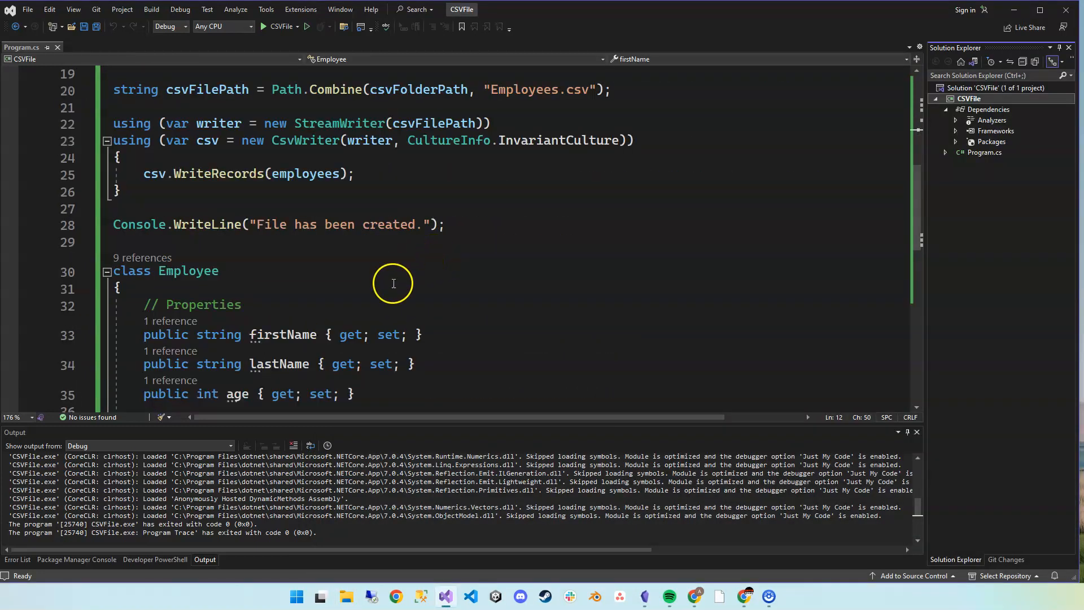
scroll(down, 3)
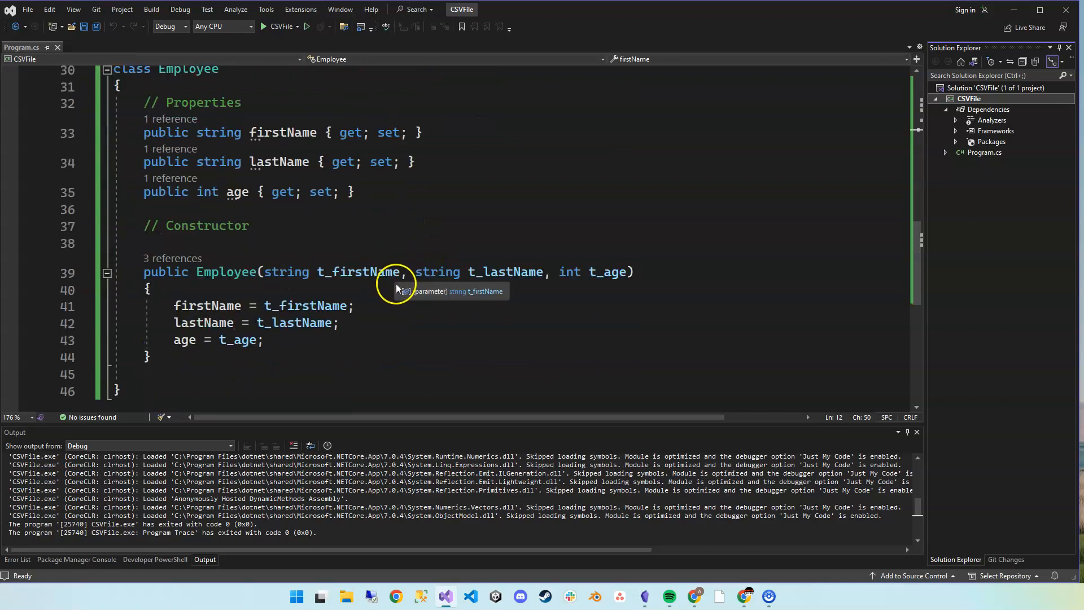